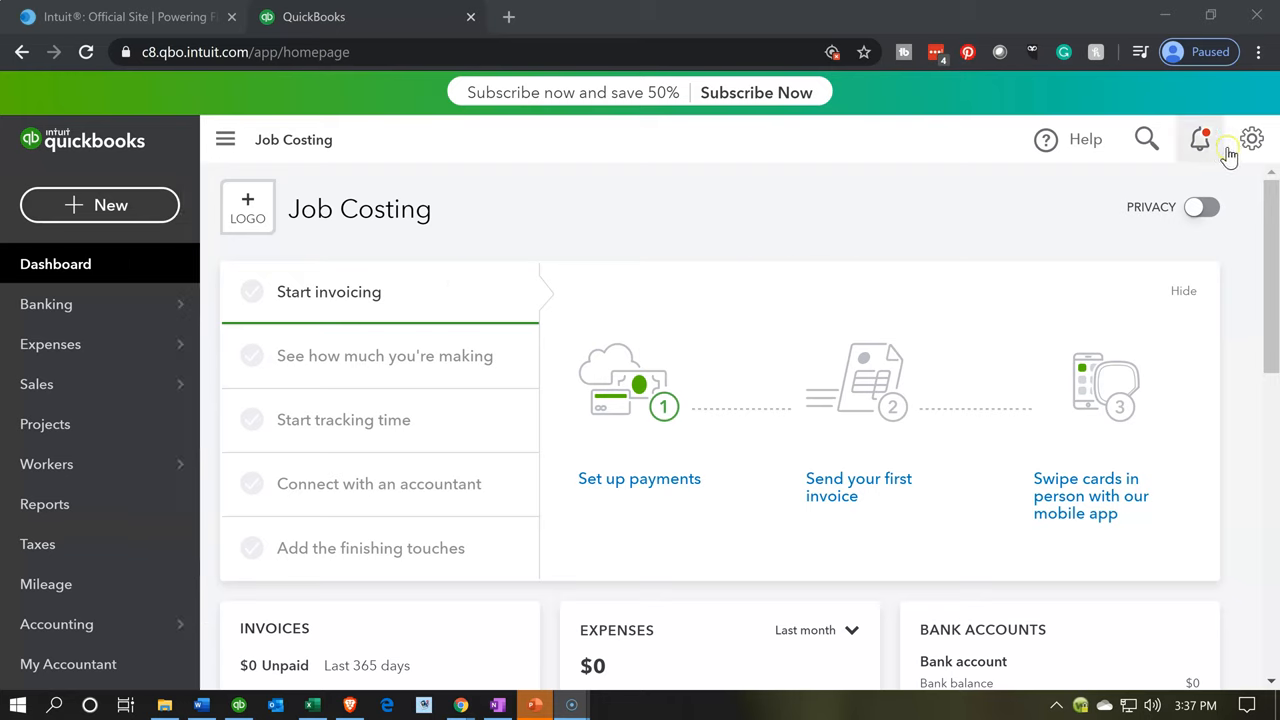
Go to Account and Settings for the Job Costing company via the gear menu
click(1252, 140)
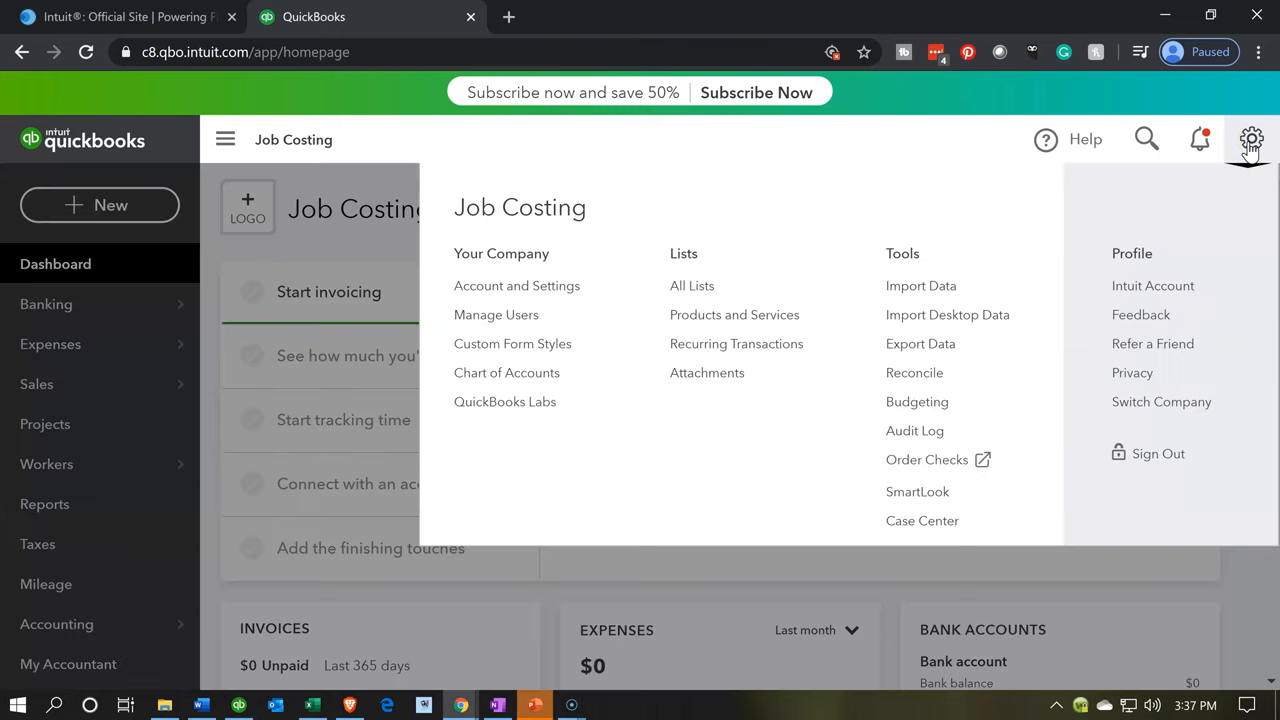
mouse_move(1012, 278)
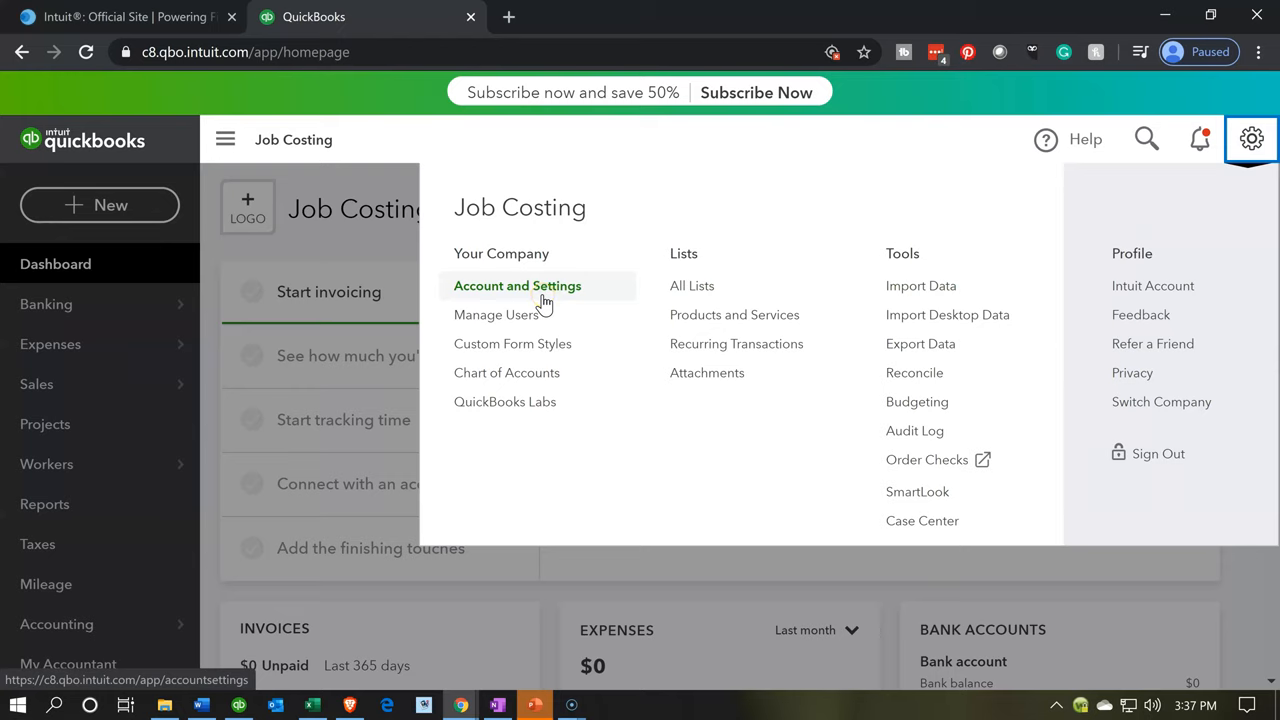
click(516, 284)
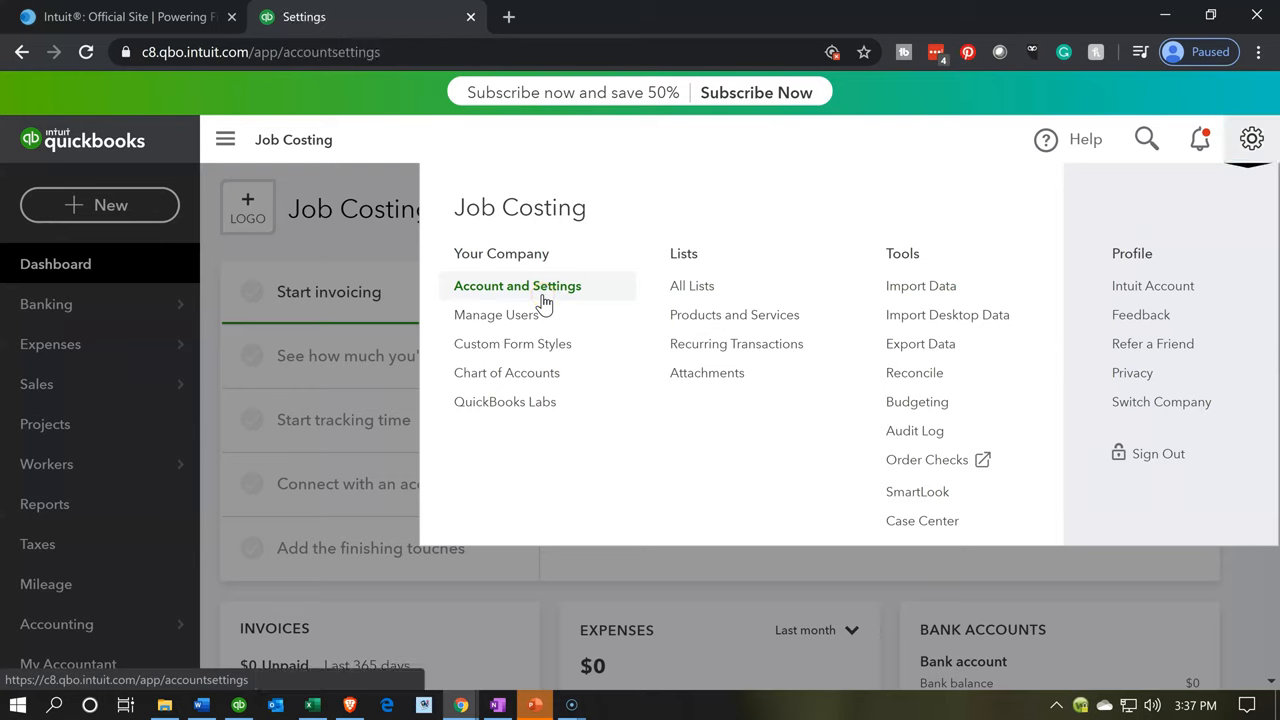
click(516, 284)
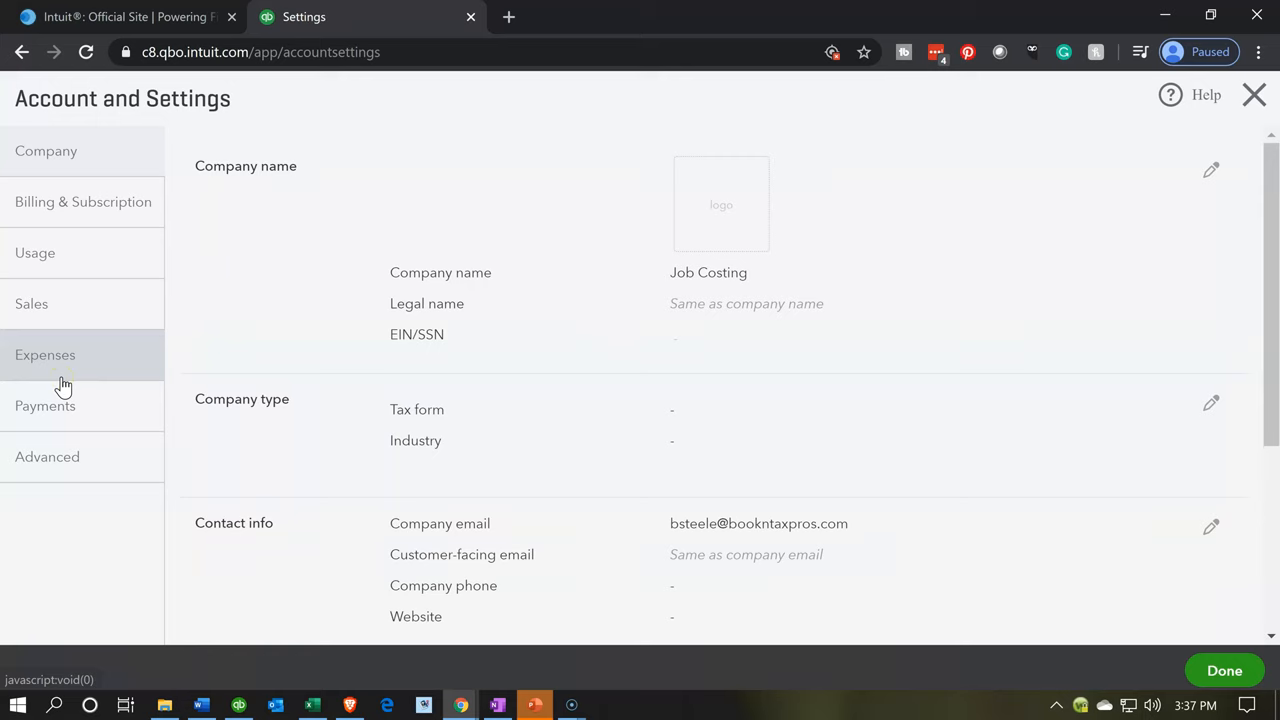
Show the Expenses section of the company settings
click(44, 356)
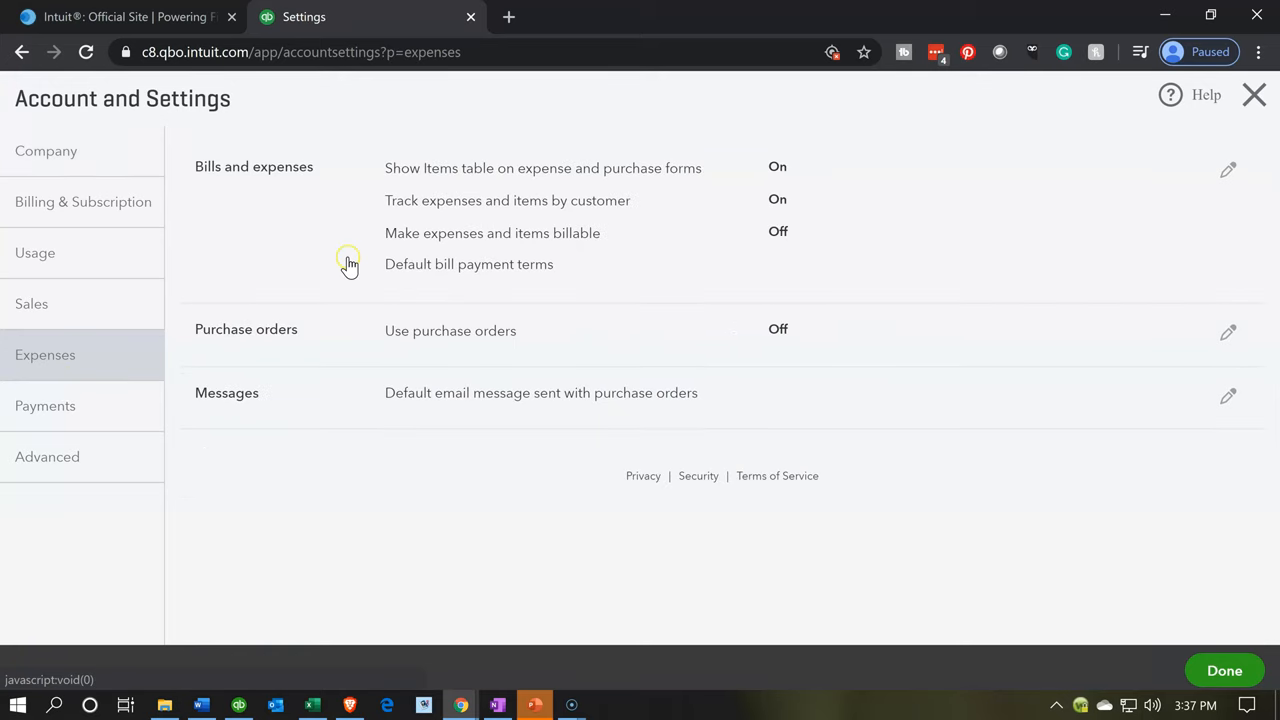
mouse_move(306, 216)
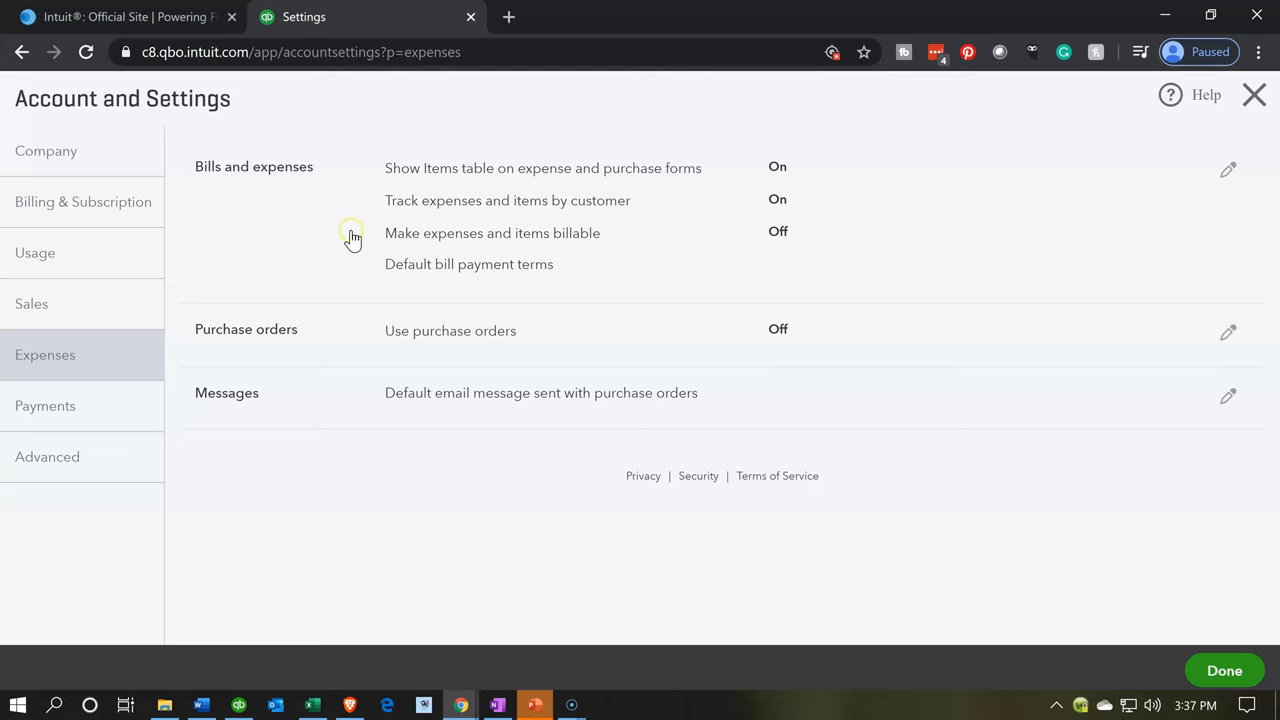
mouse_move(380, 200)
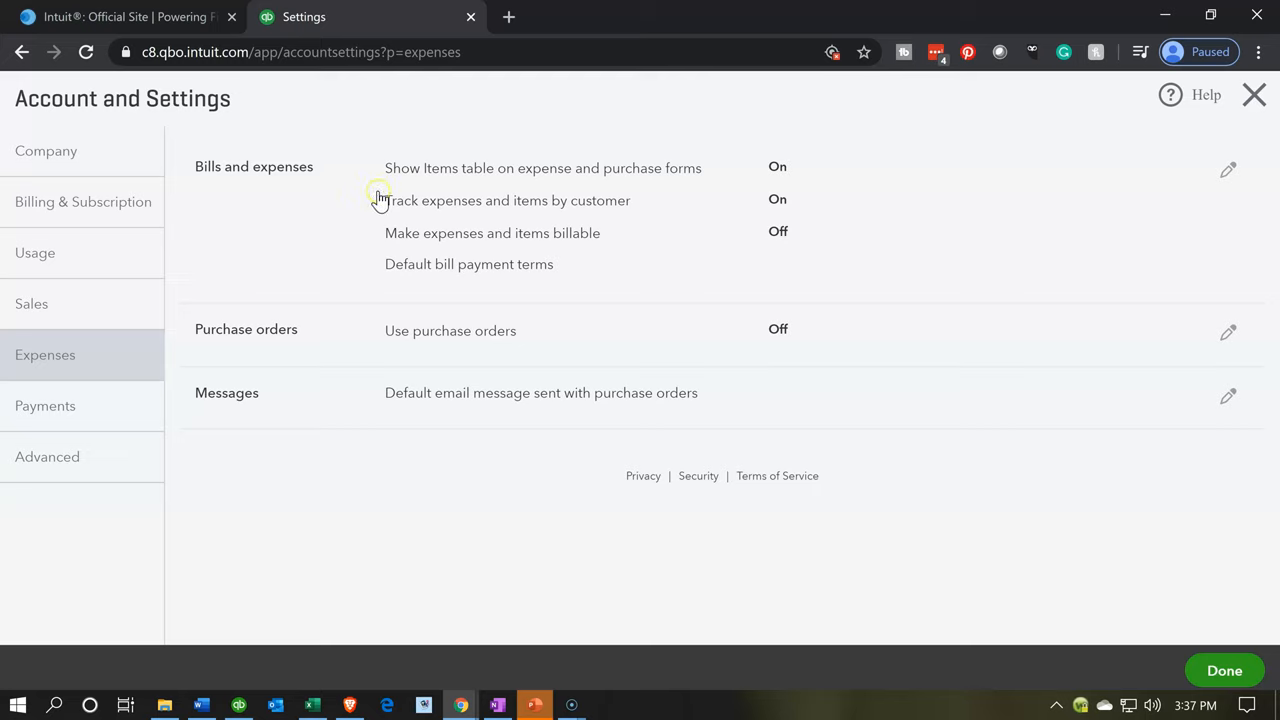
mouse_move(492, 180)
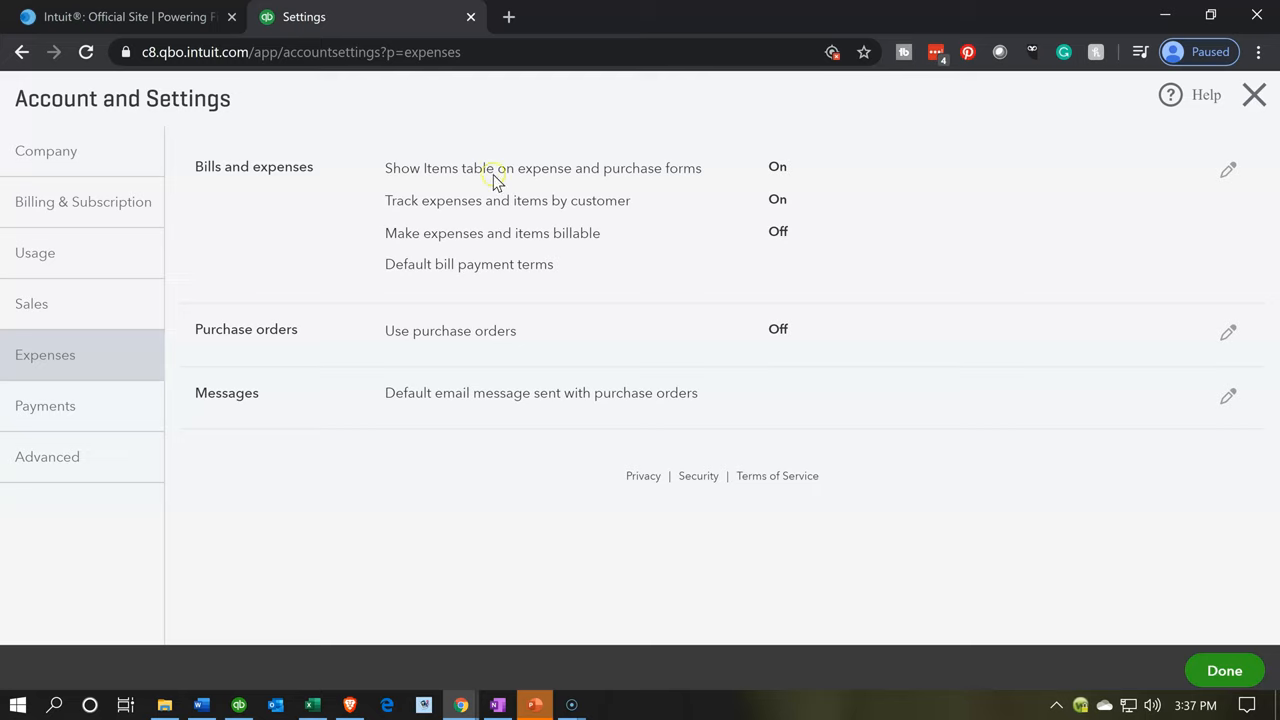
mouse_move(656, 200)
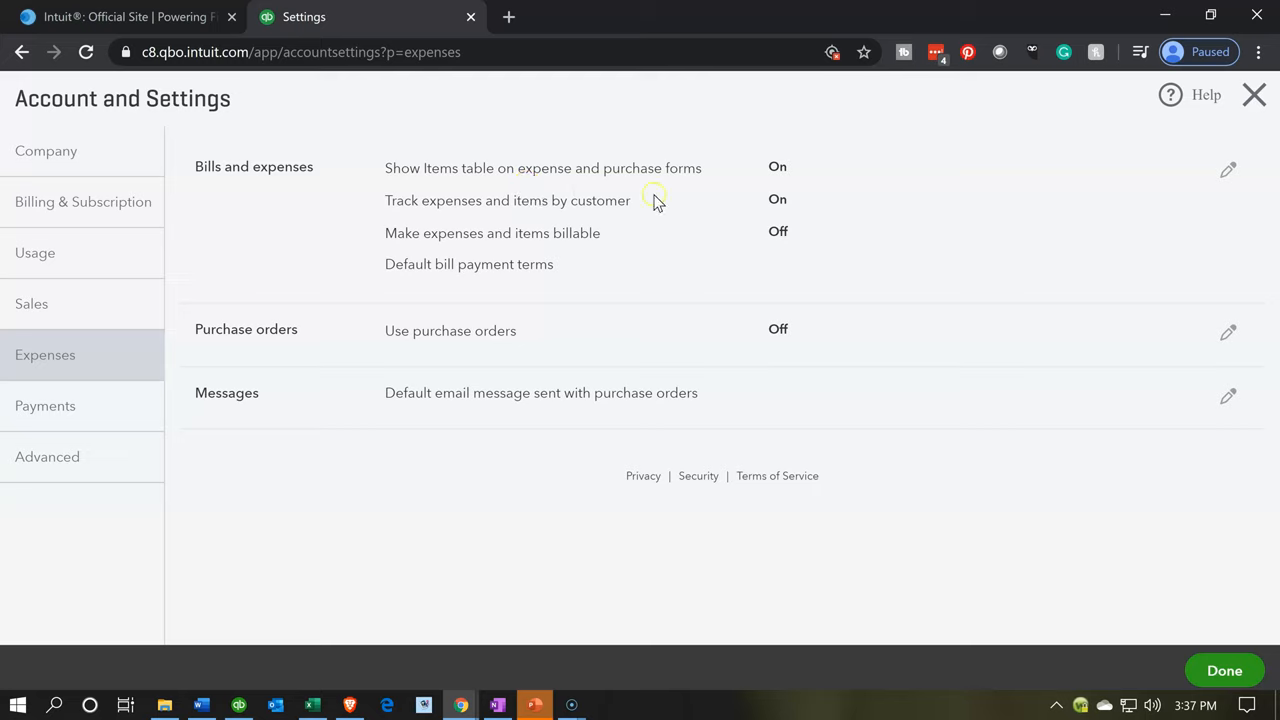
mouse_move(656, 200)
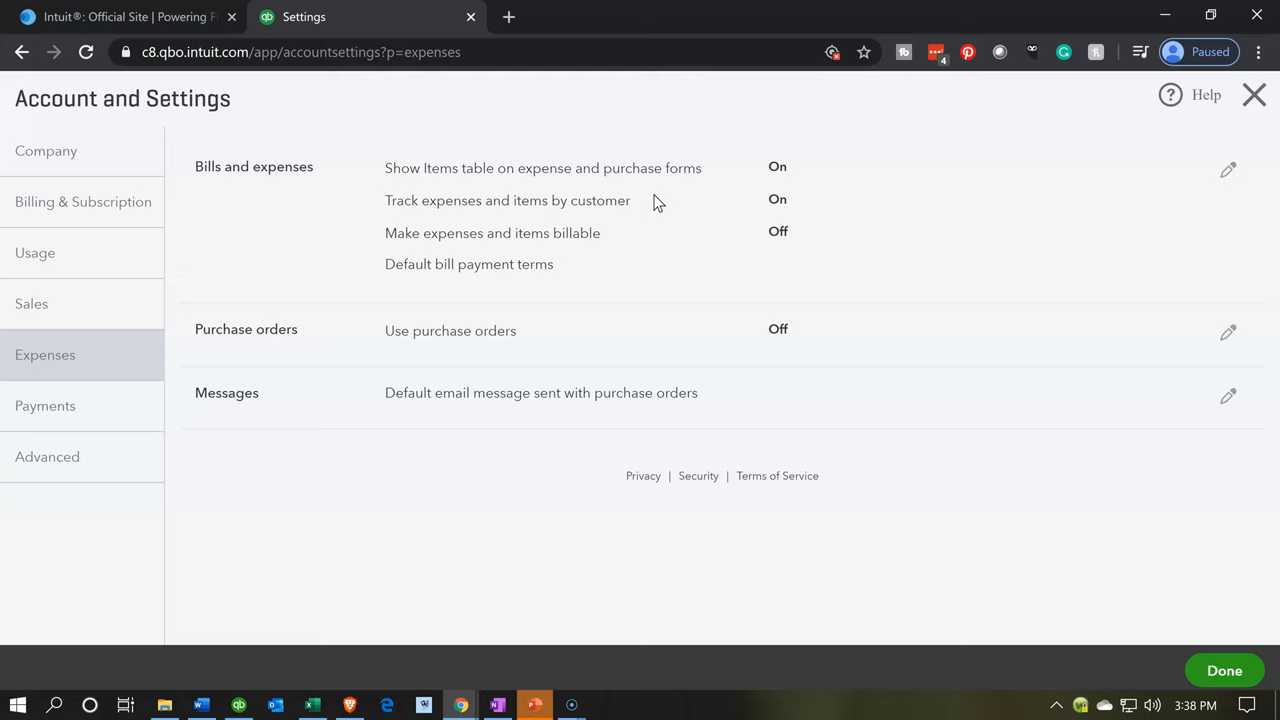
mouse_move(652, 204)
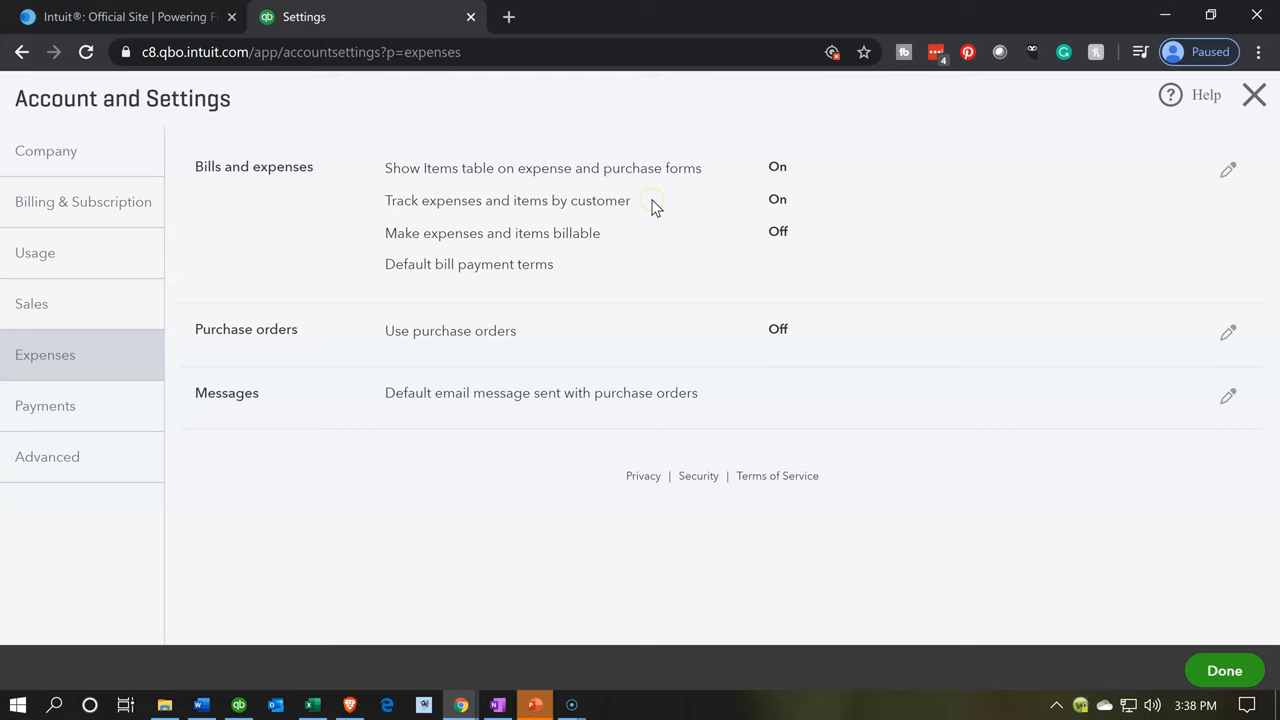
mouse_move(612, 248)
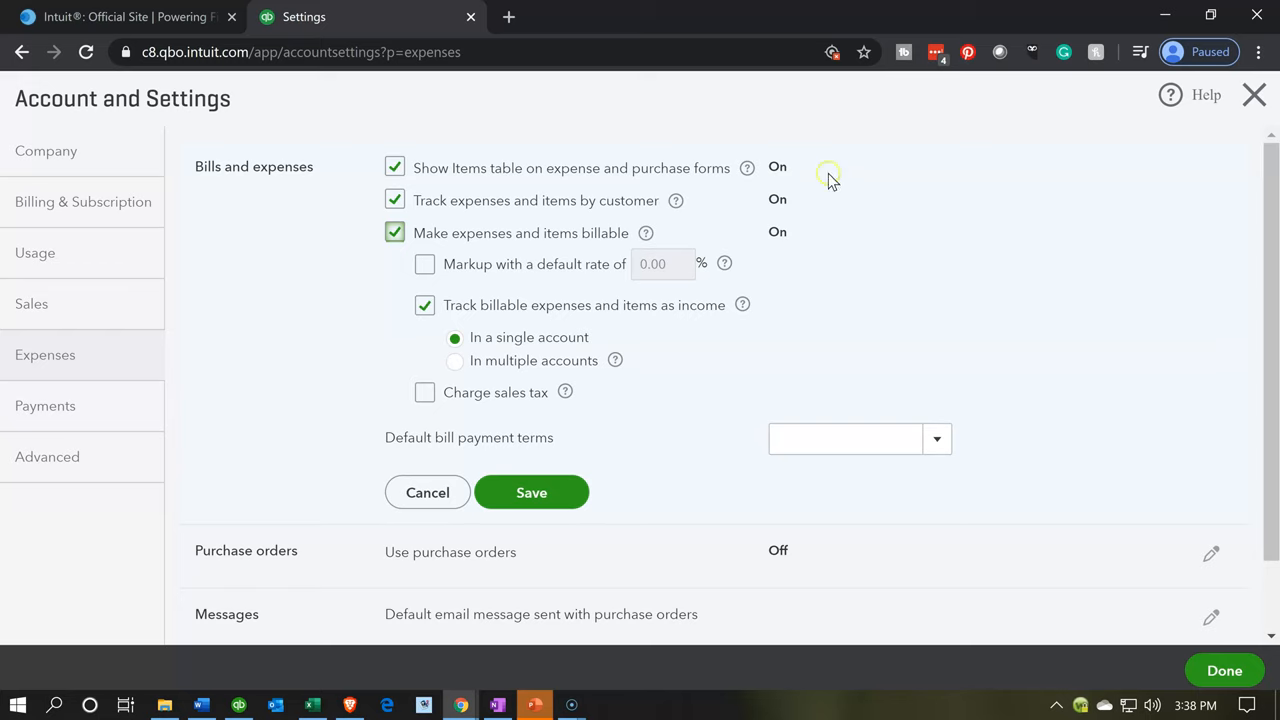
Leave the settings without saving and return to the Job Costing dashboard
click(1254, 94)
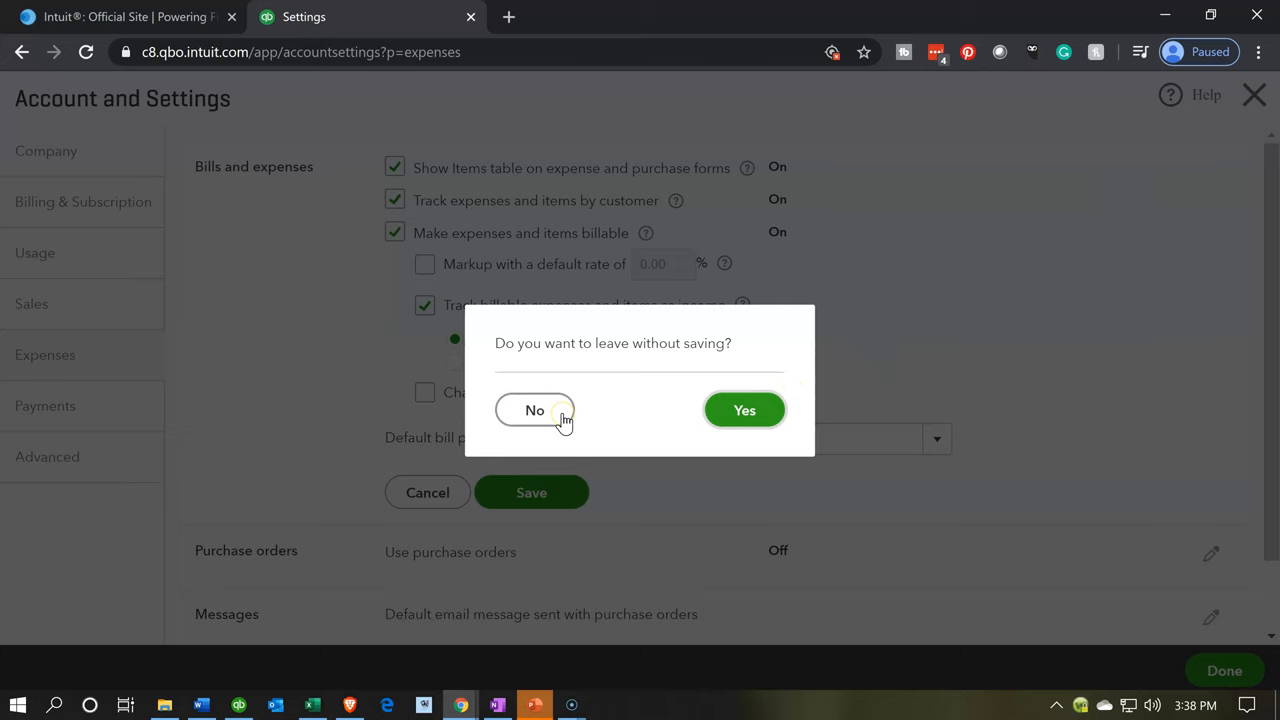
click(744, 410)
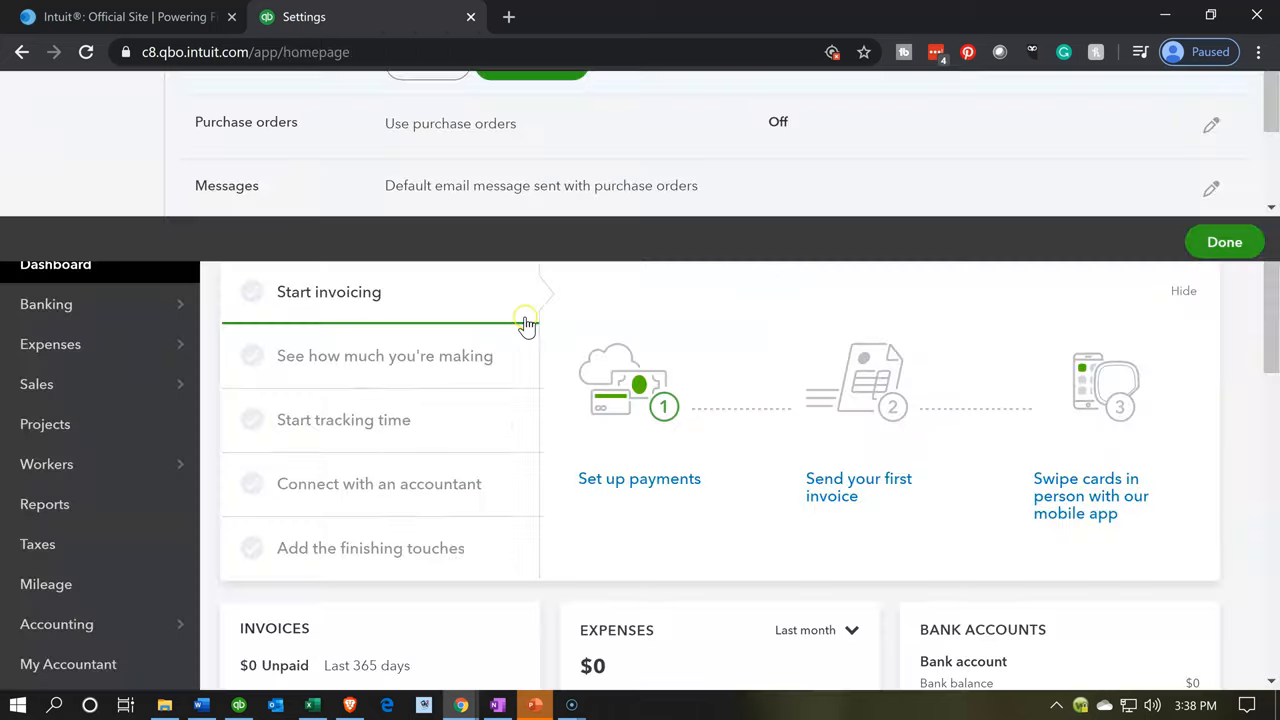
click(1224, 240)
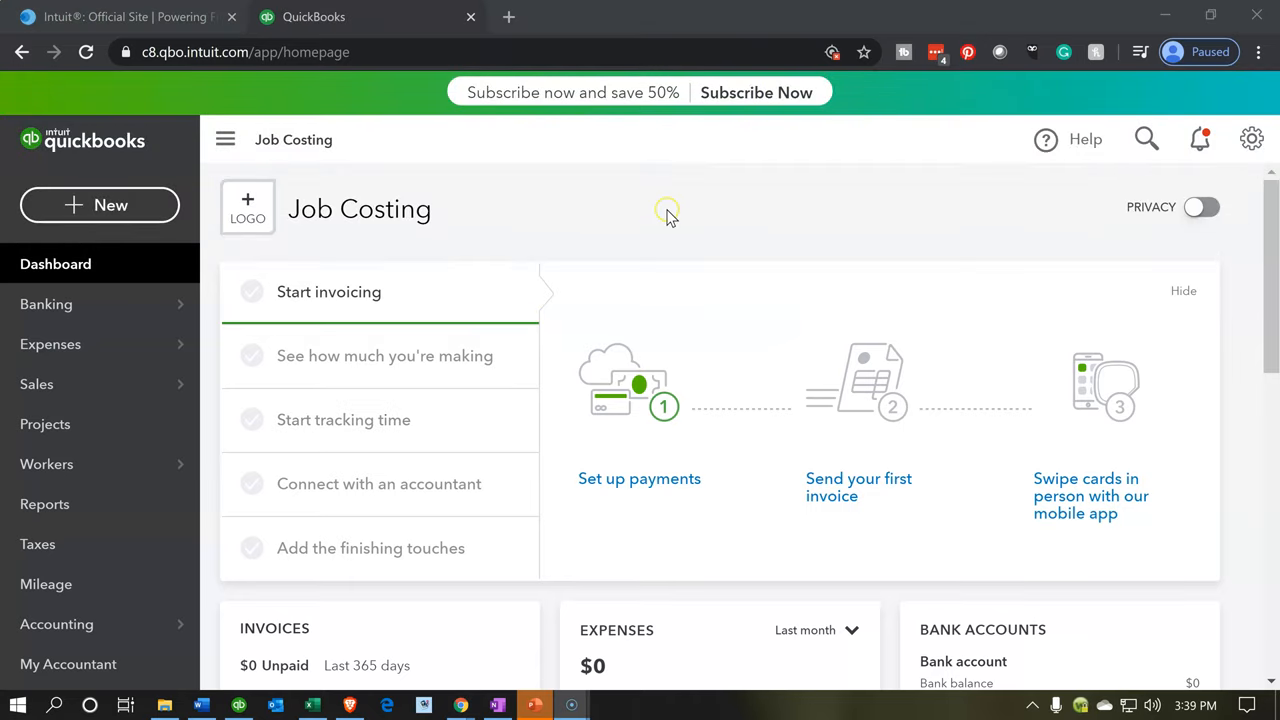
mouse_move(528, 216)
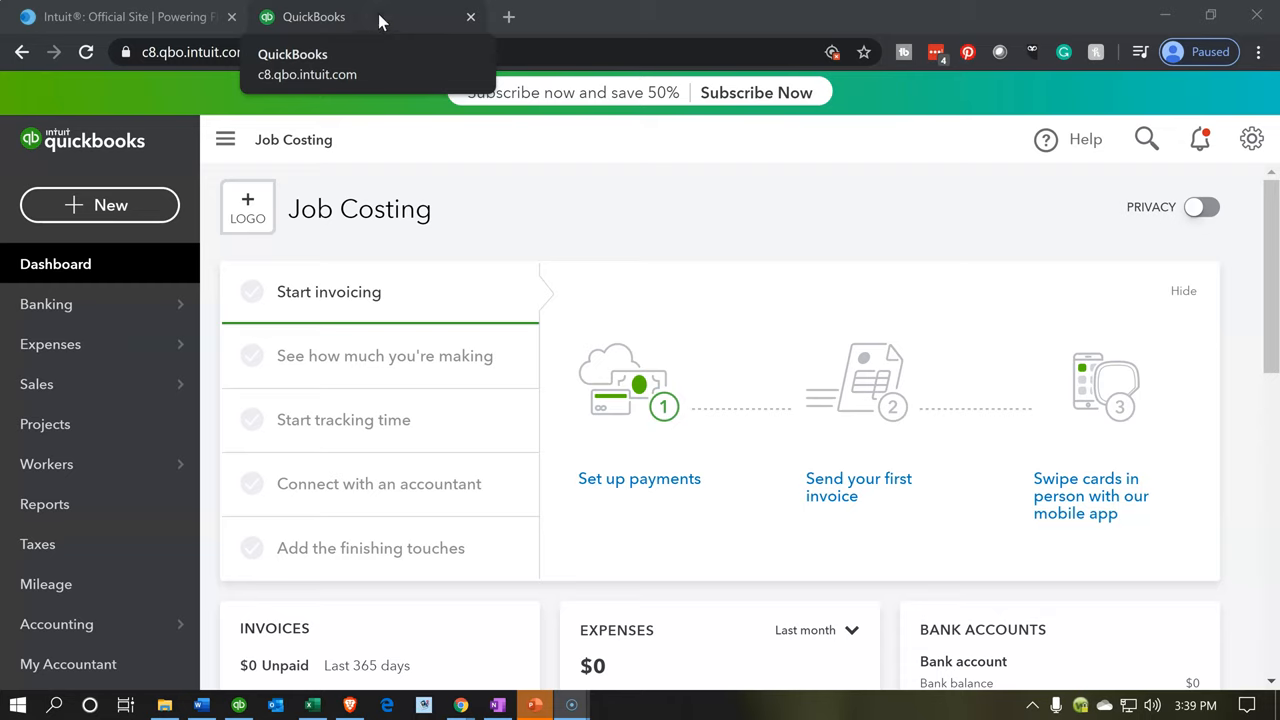
Duplicate the QuickBooks browser tab to get a second dashboard copy
right_click(314, 16)
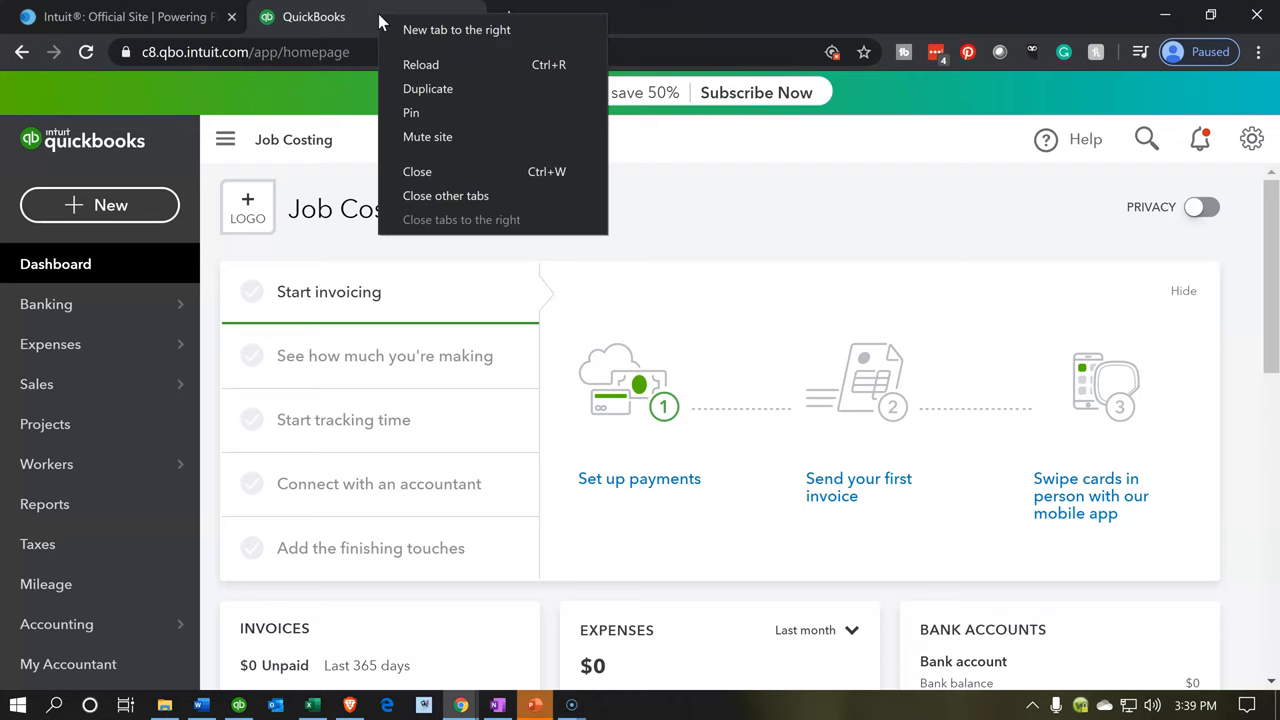
mouse_move(436, 96)
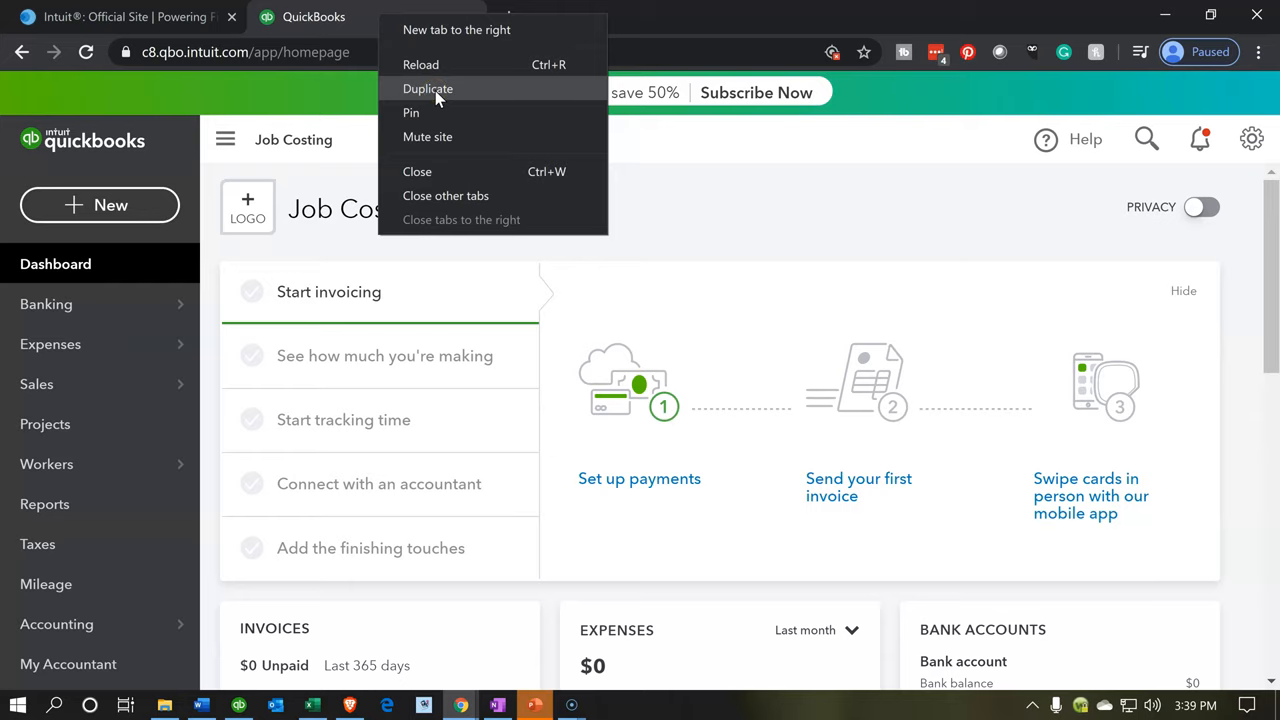
click(428, 88)
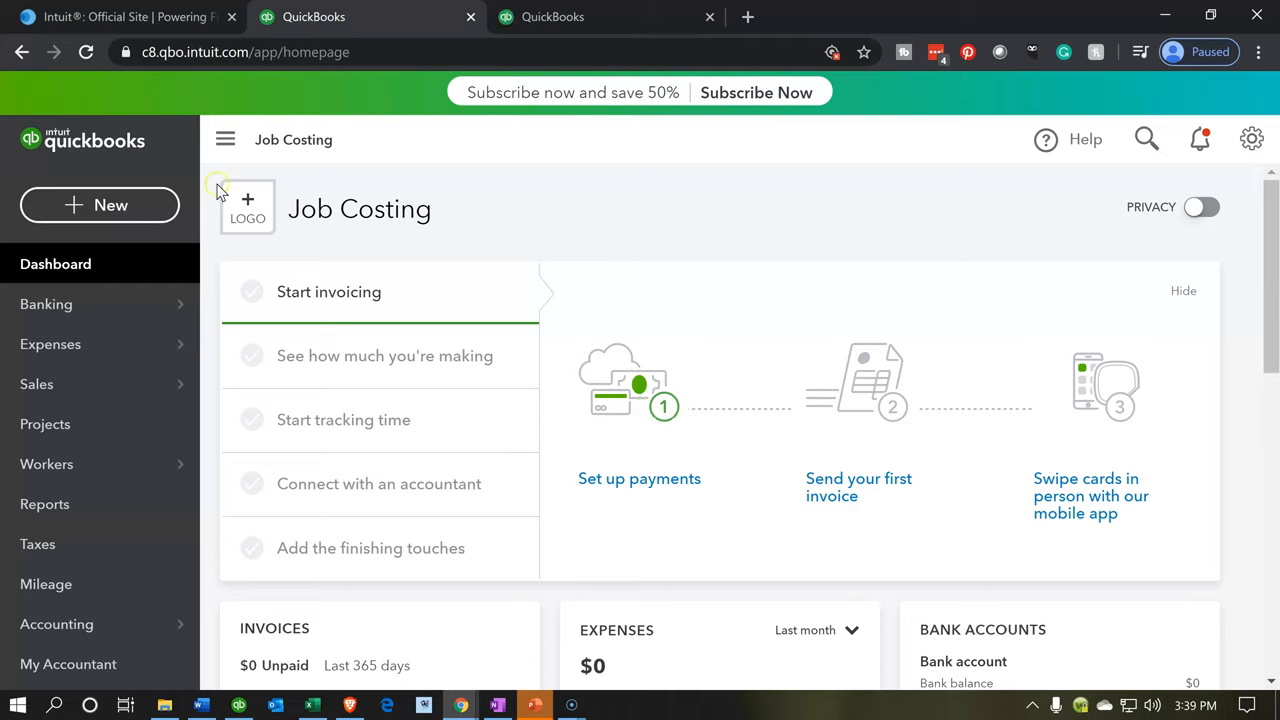
Create a new Expense from the + New menu under Vendors
click(100, 204)
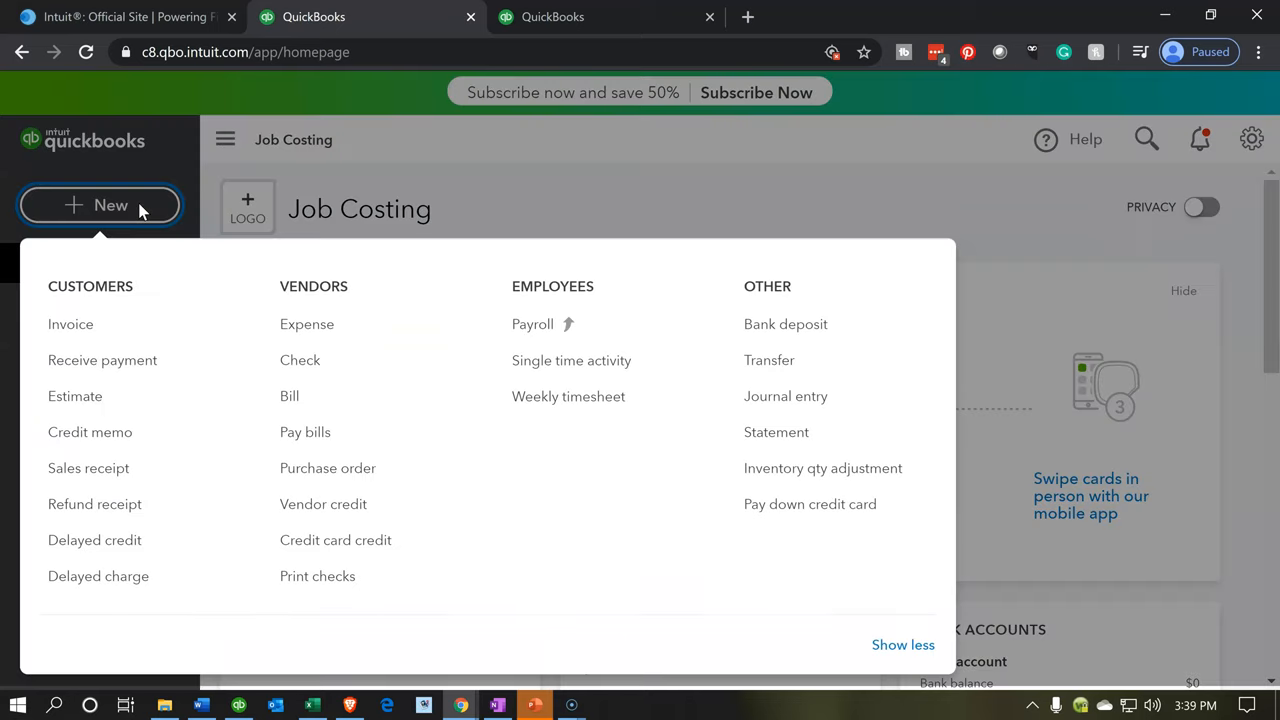
mouse_move(332, 308)
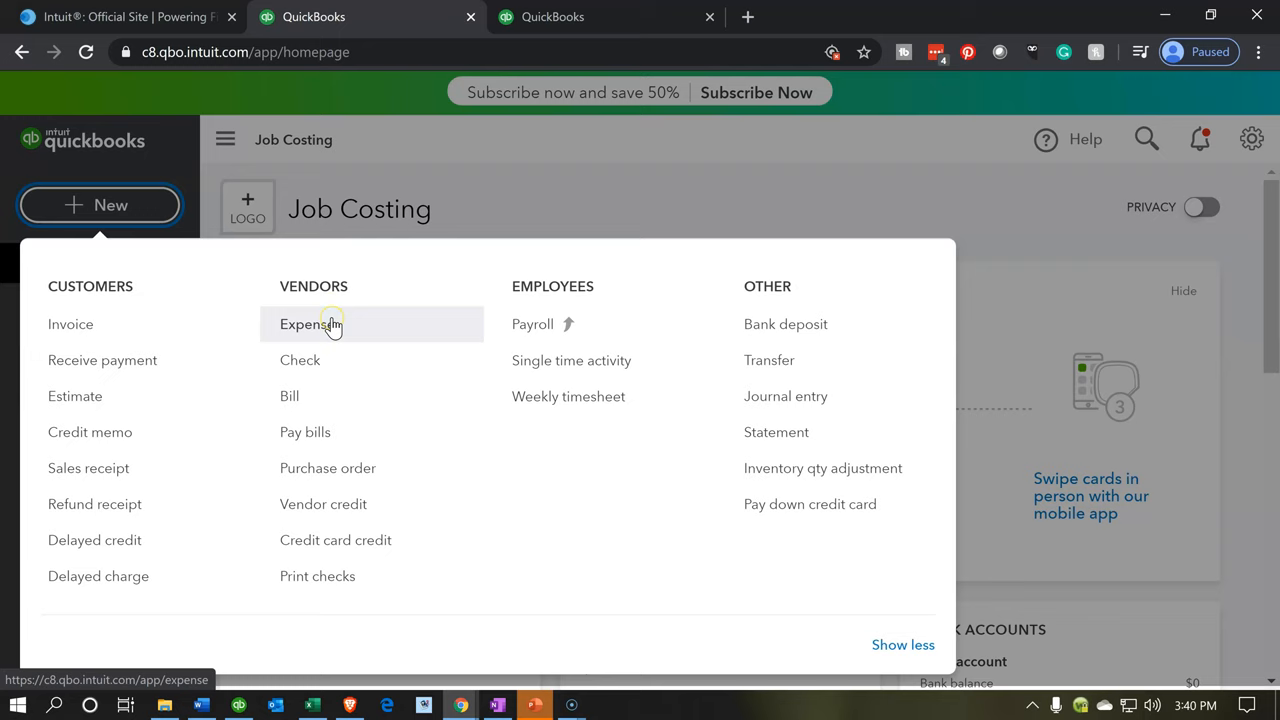
click(304, 324)
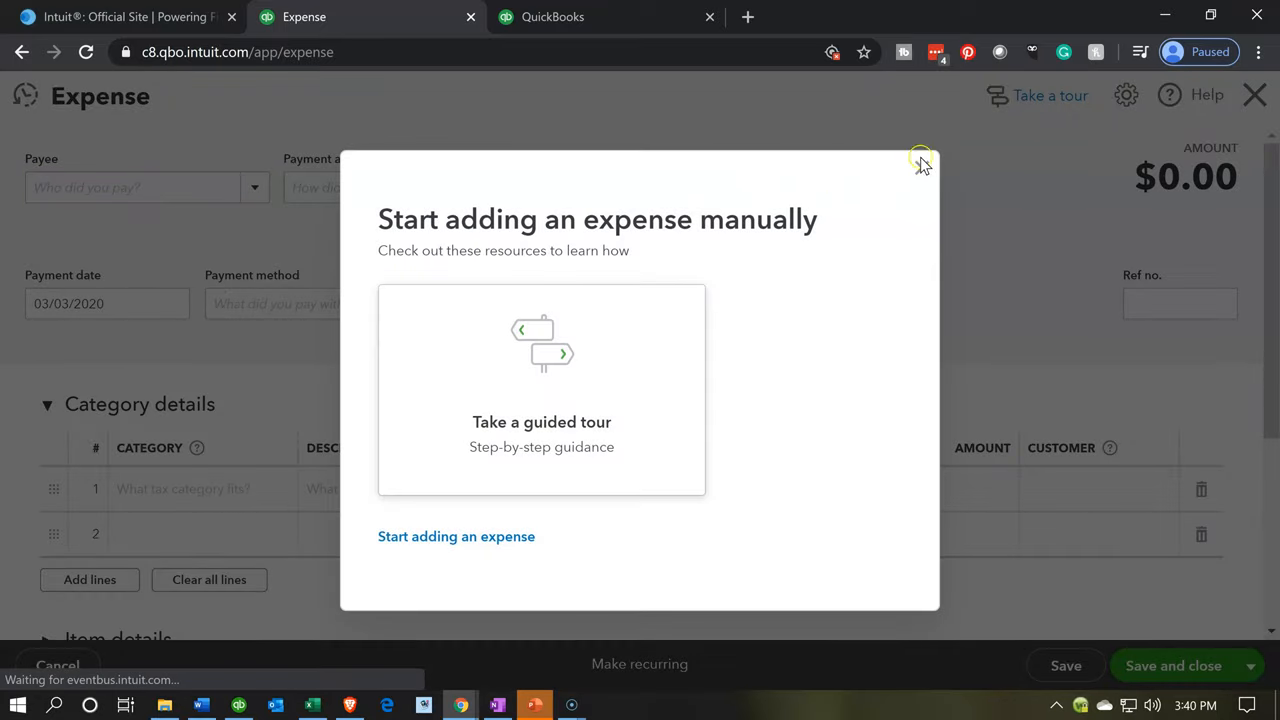
Dismiss the guidance popup and expand the Item details table on the expense form
click(920, 162)
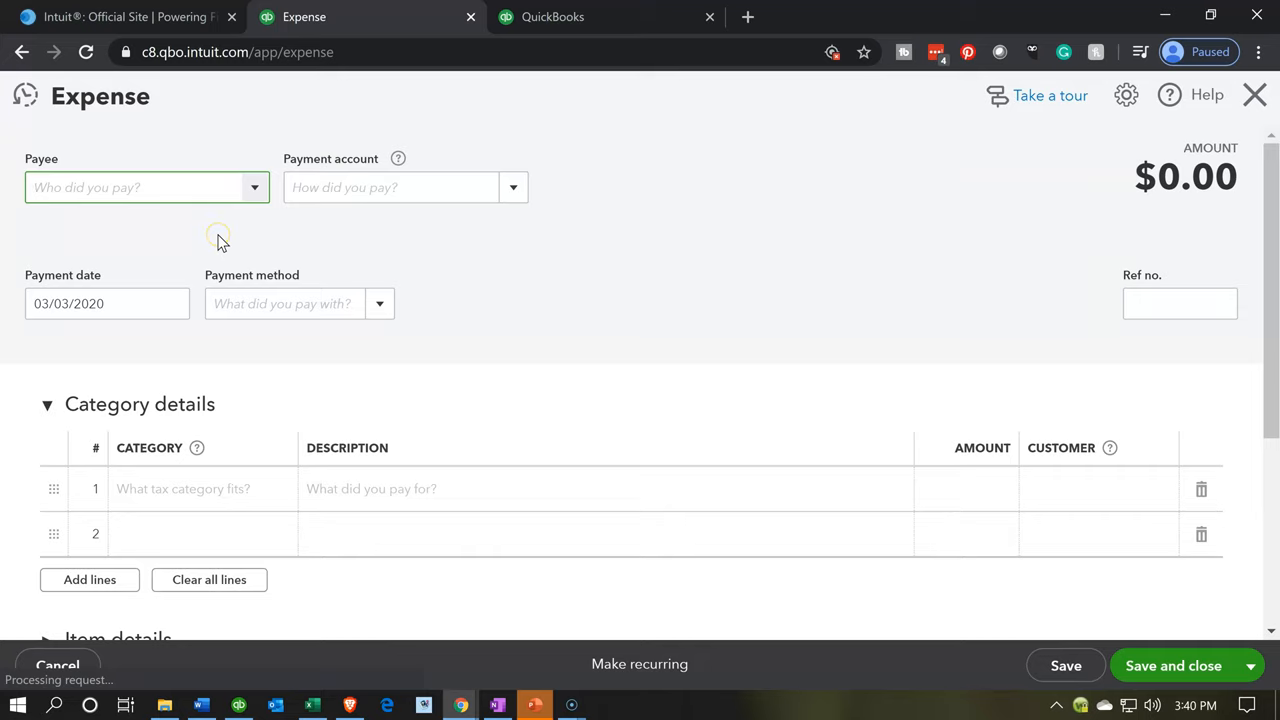
scroll(down, 3)
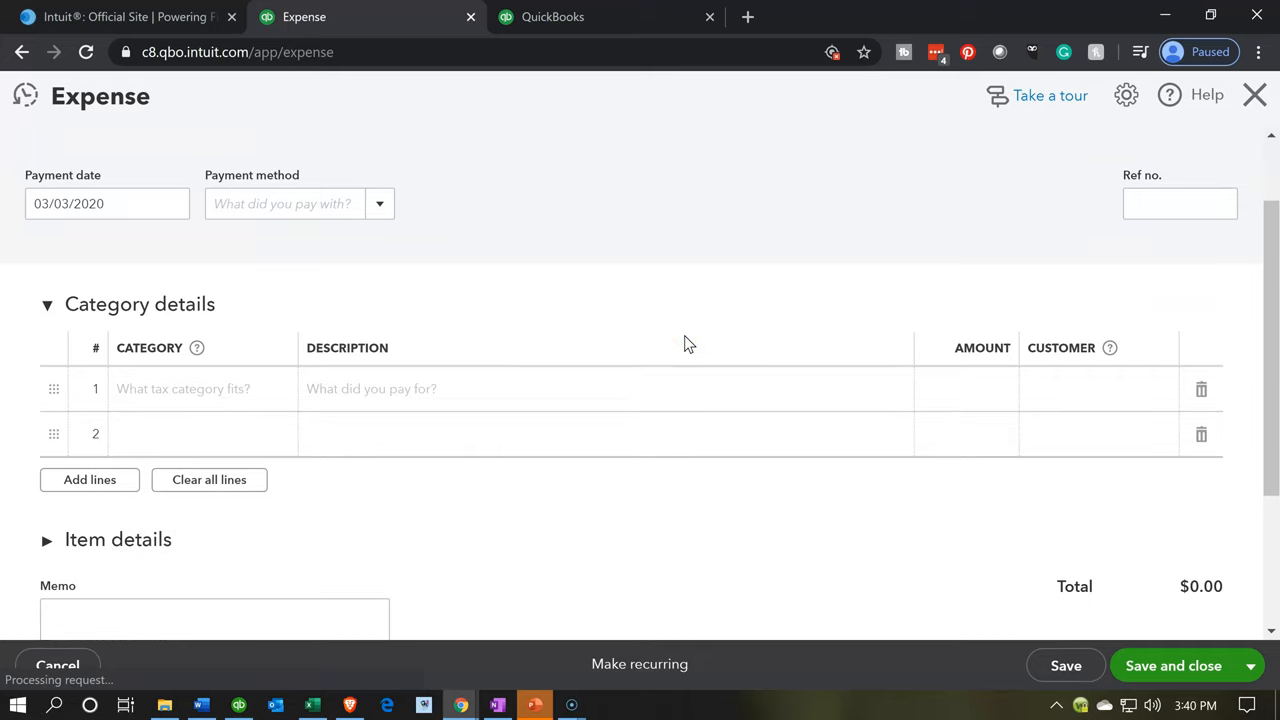
scroll(down, 3)
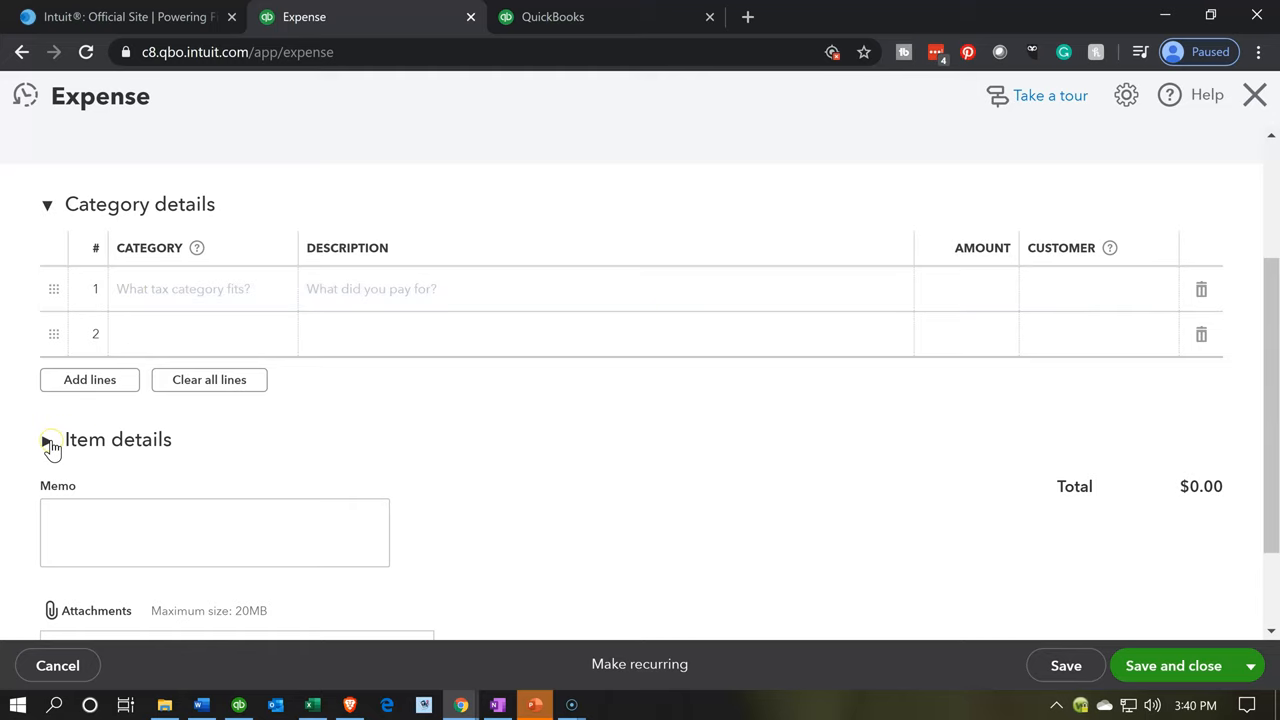
click(48, 440)
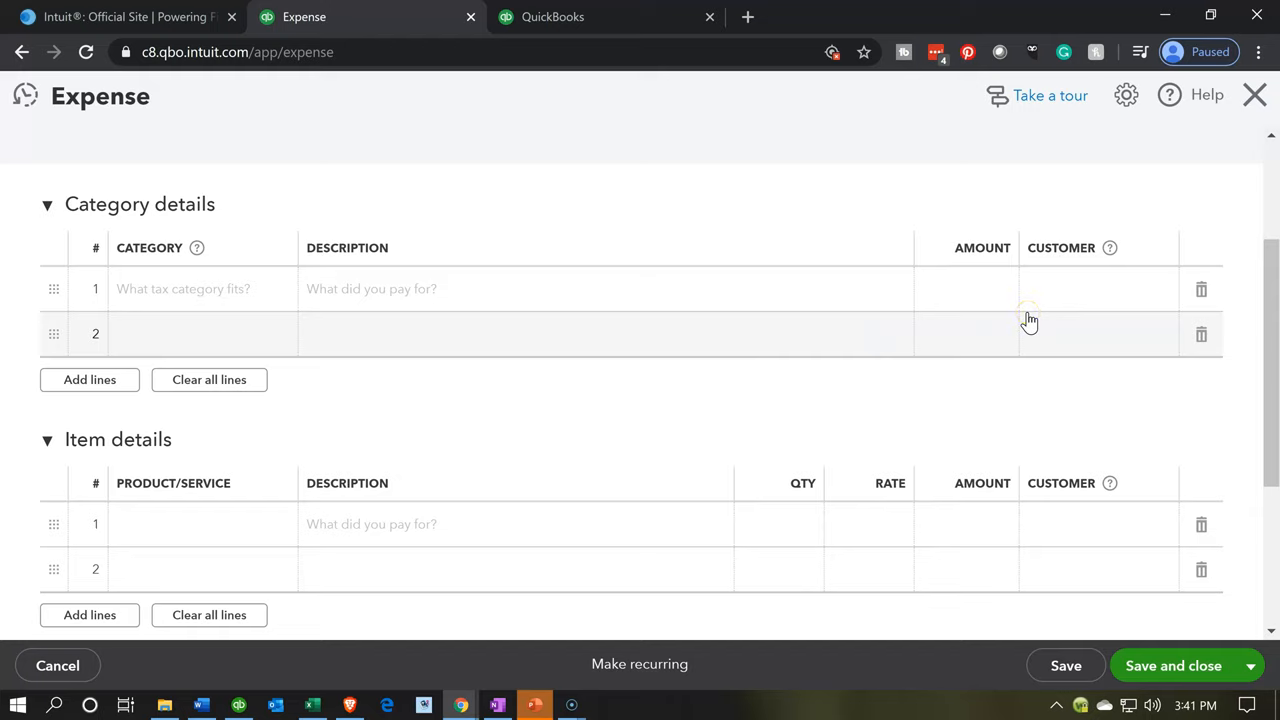
mouse_move(1018, 512)
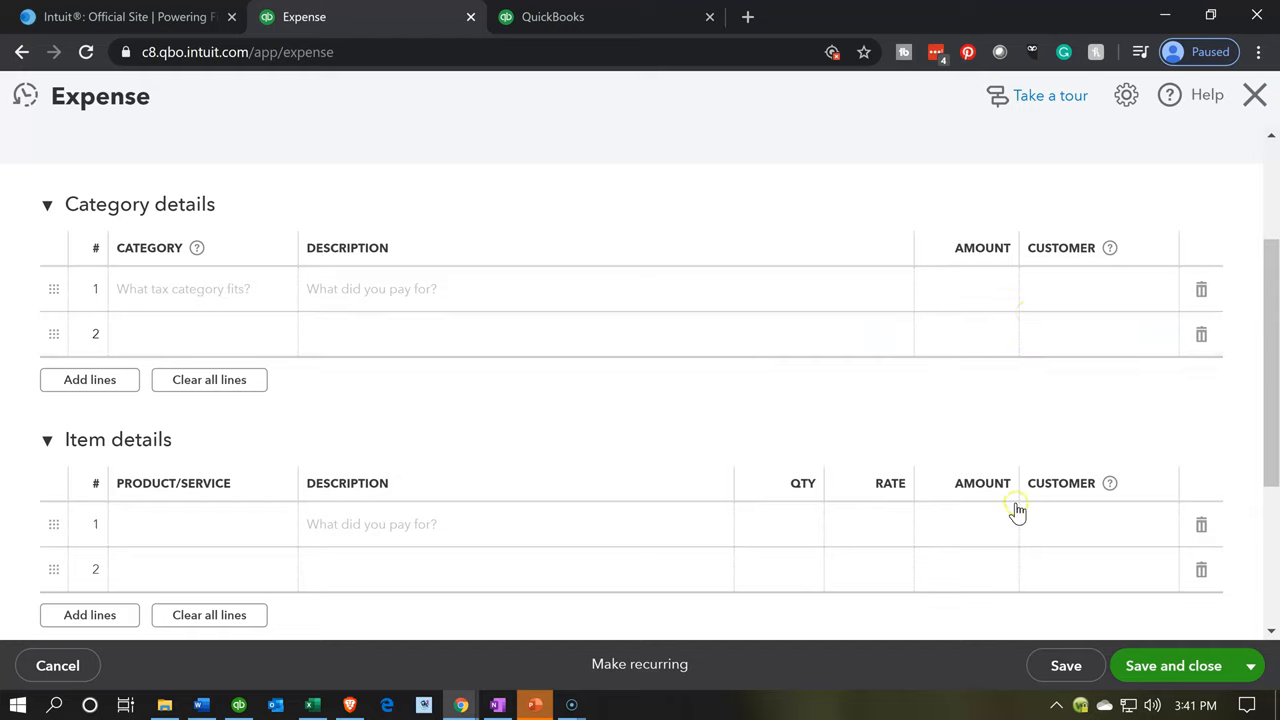
mouse_move(988, 468)
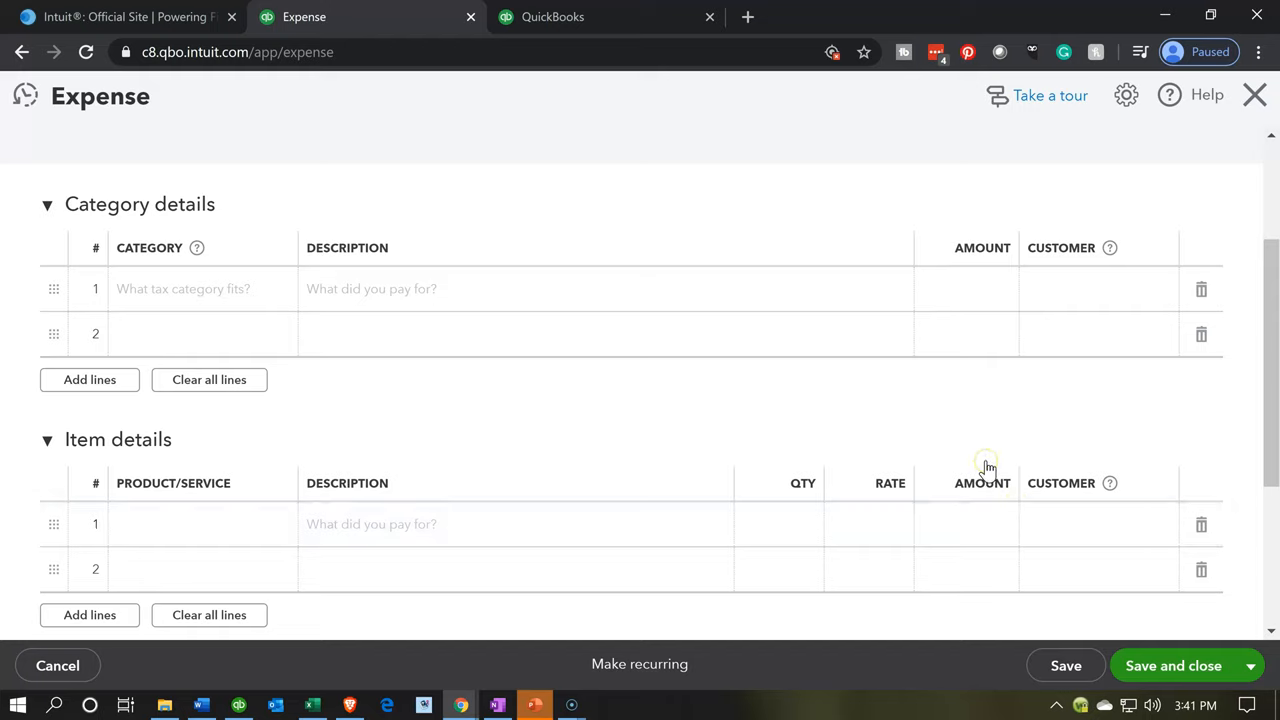
mouse_move(988, 466)
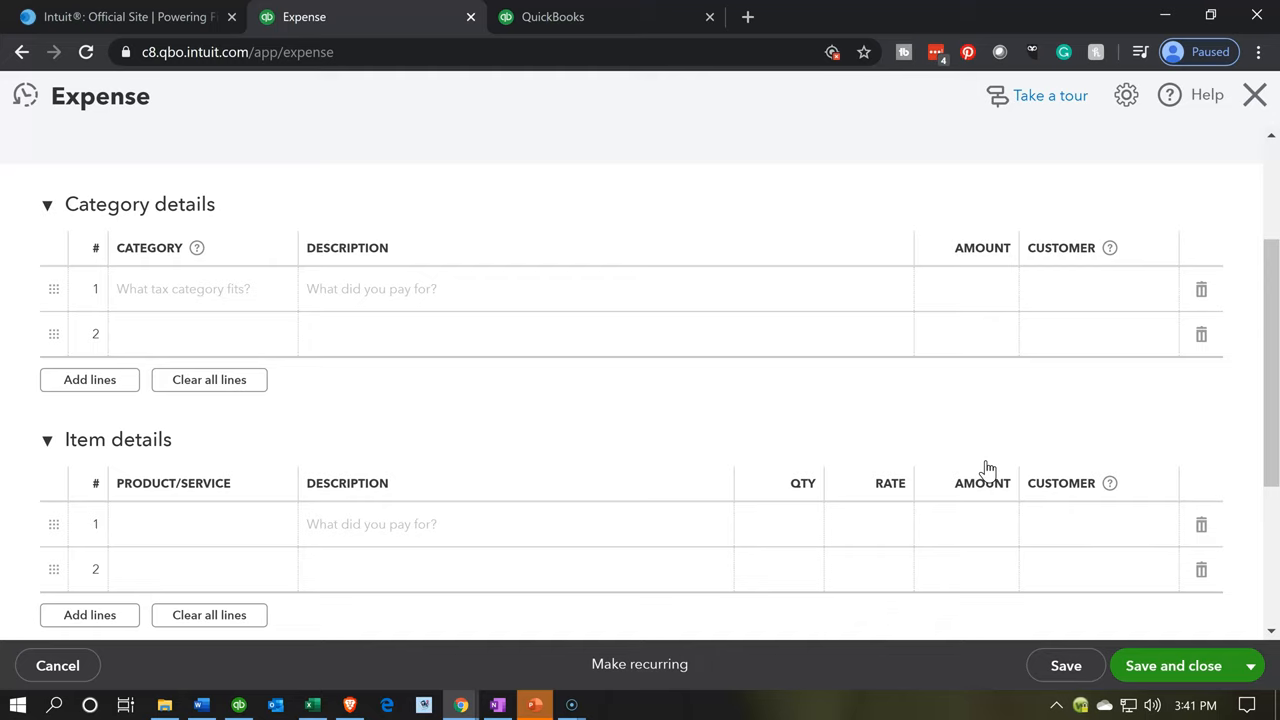
mouse_move(988, 472)
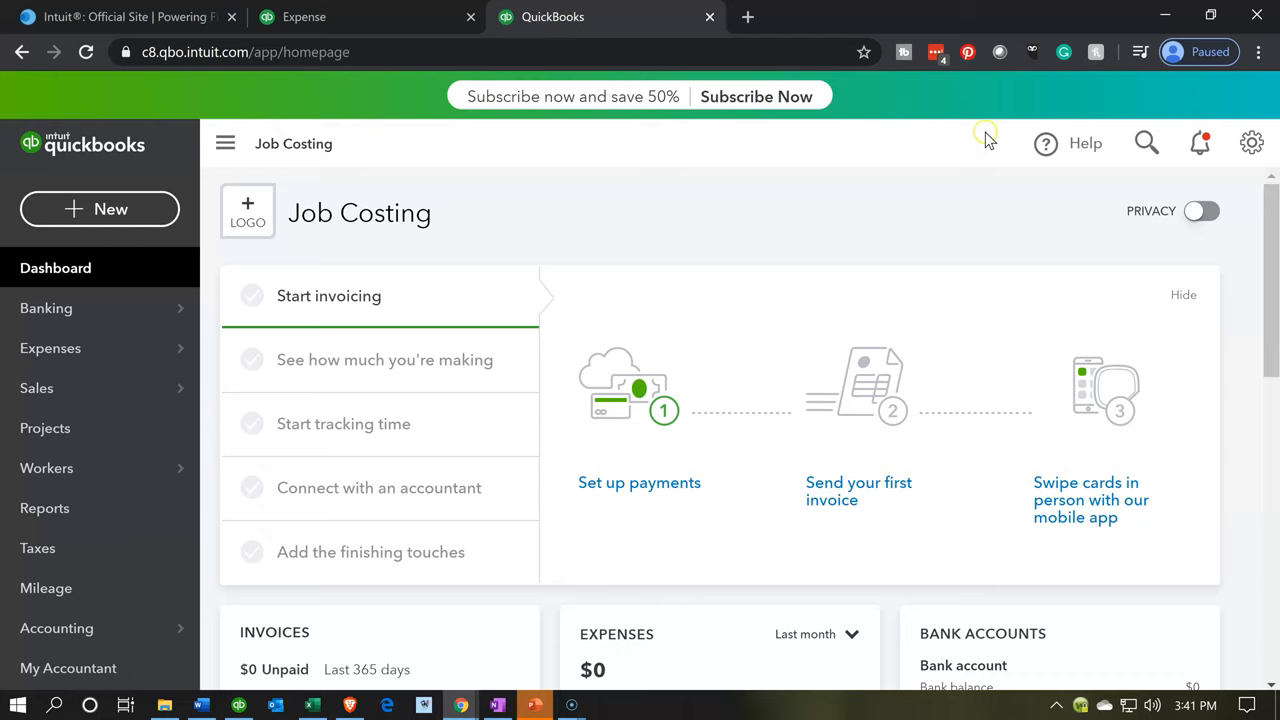
In the second tab, go to Account and Settings and show the Expenses section
click(1252, 144)
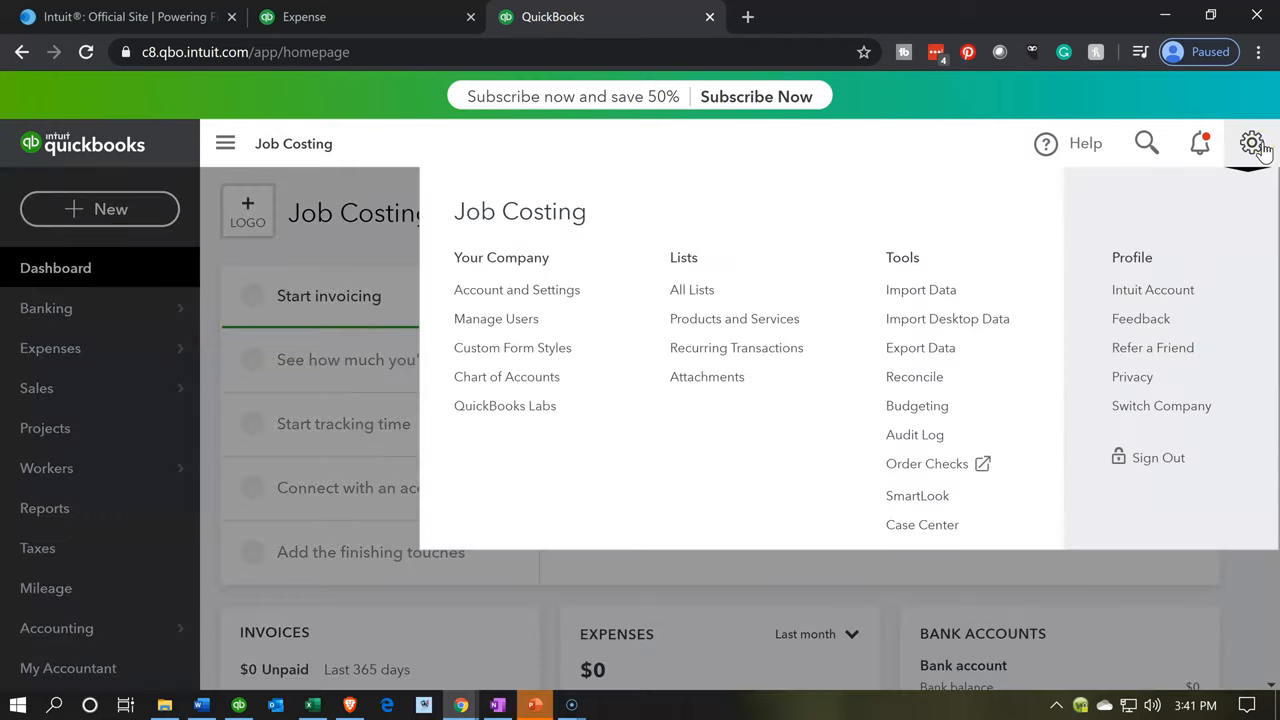
mouse_move(516, 290)
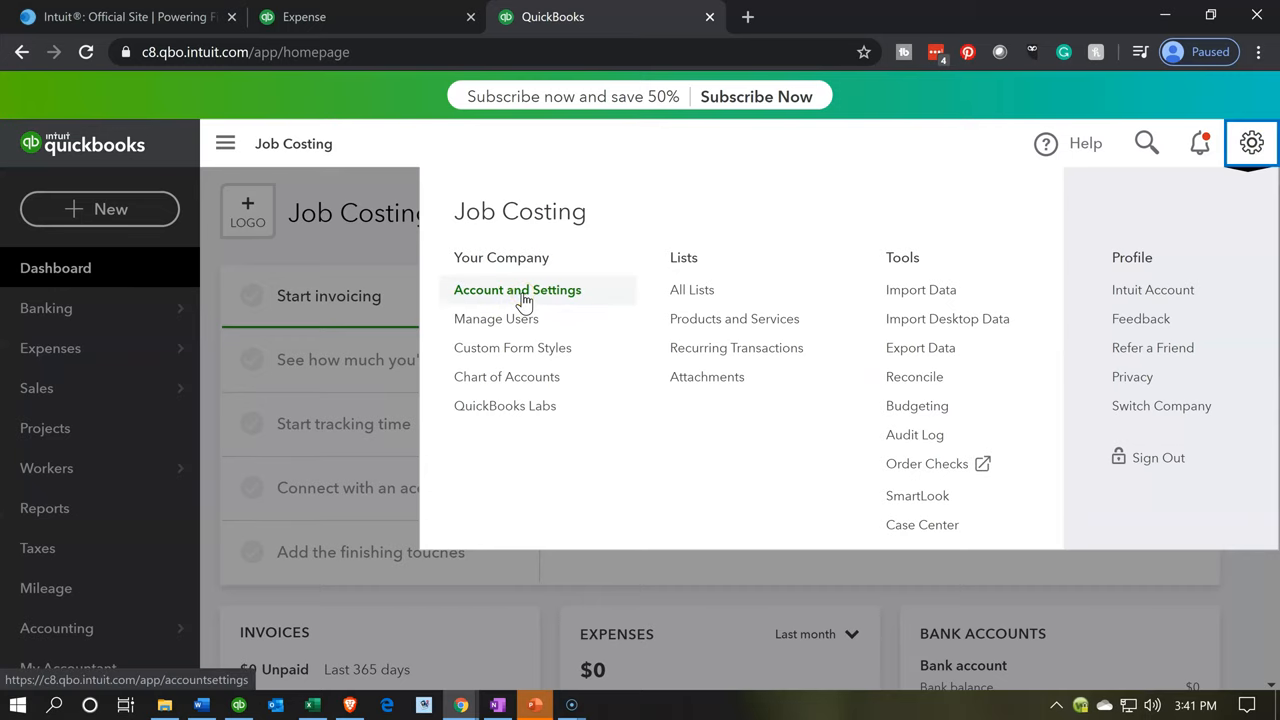
click(516, 288)
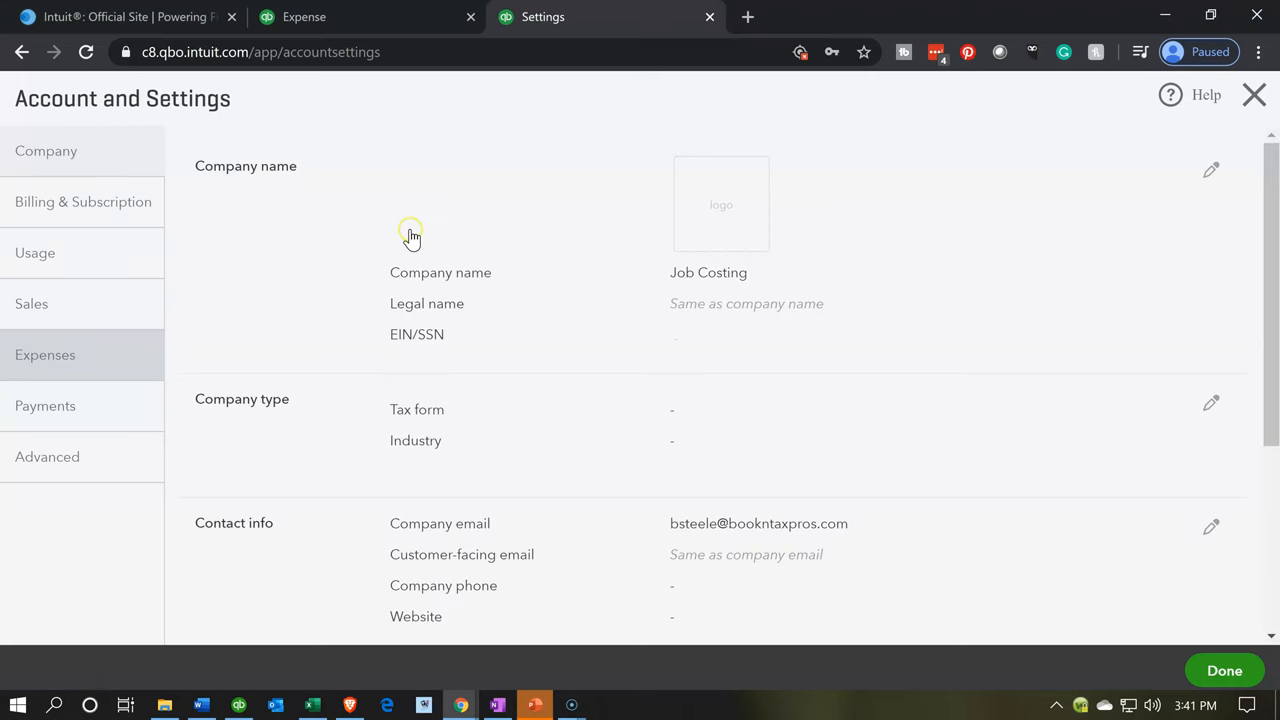
scroll(down, 3)
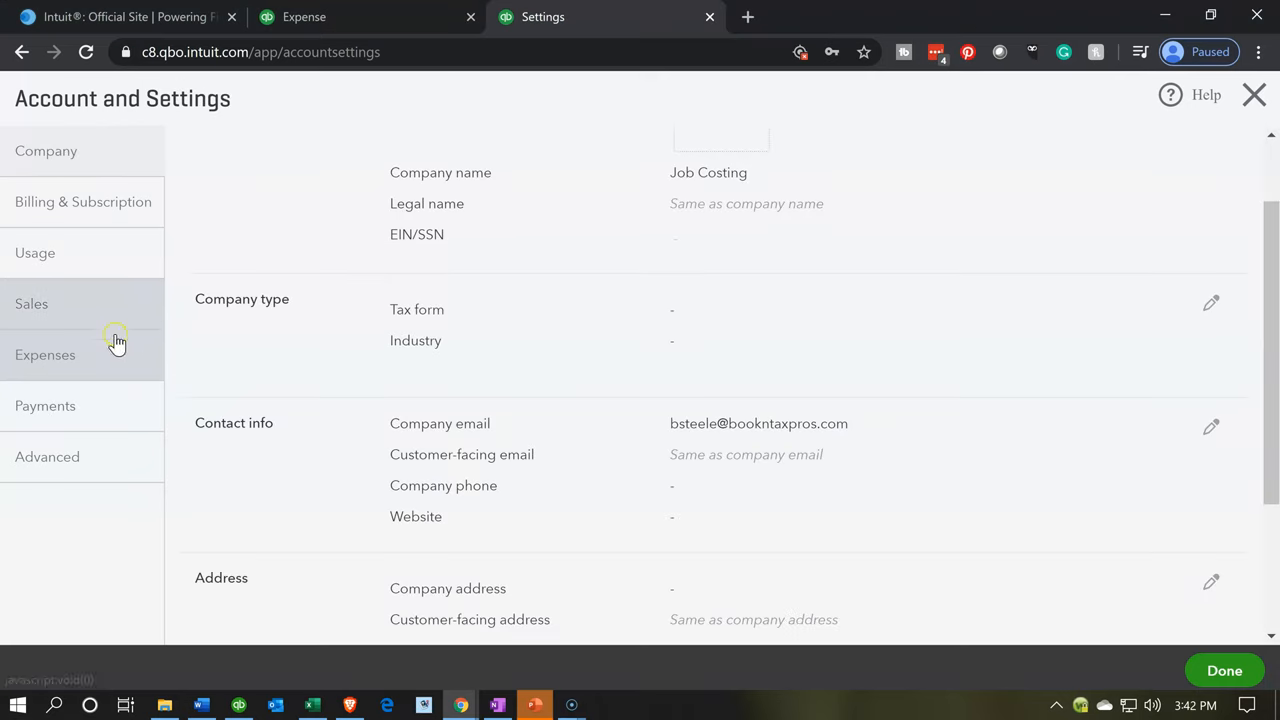
click(44, 354)
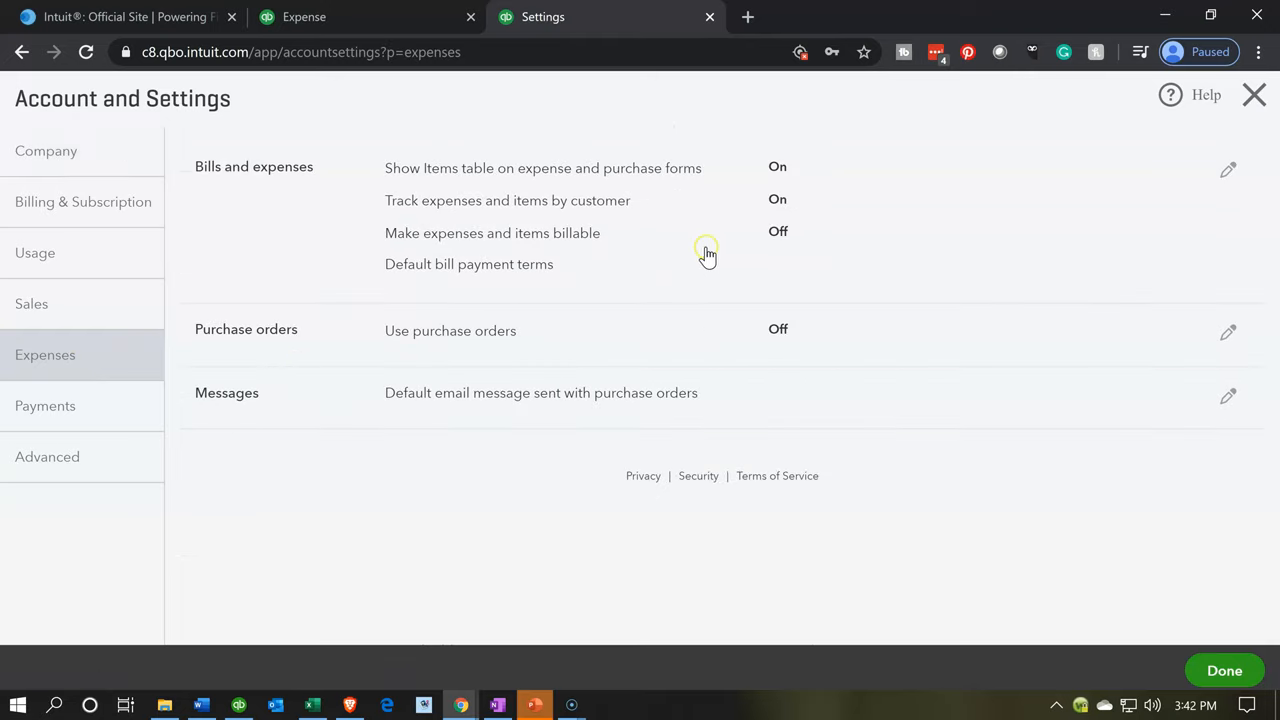
Enable 'Make expenses and items billable', tracked as income in a single account, and save
click(1228, 168)
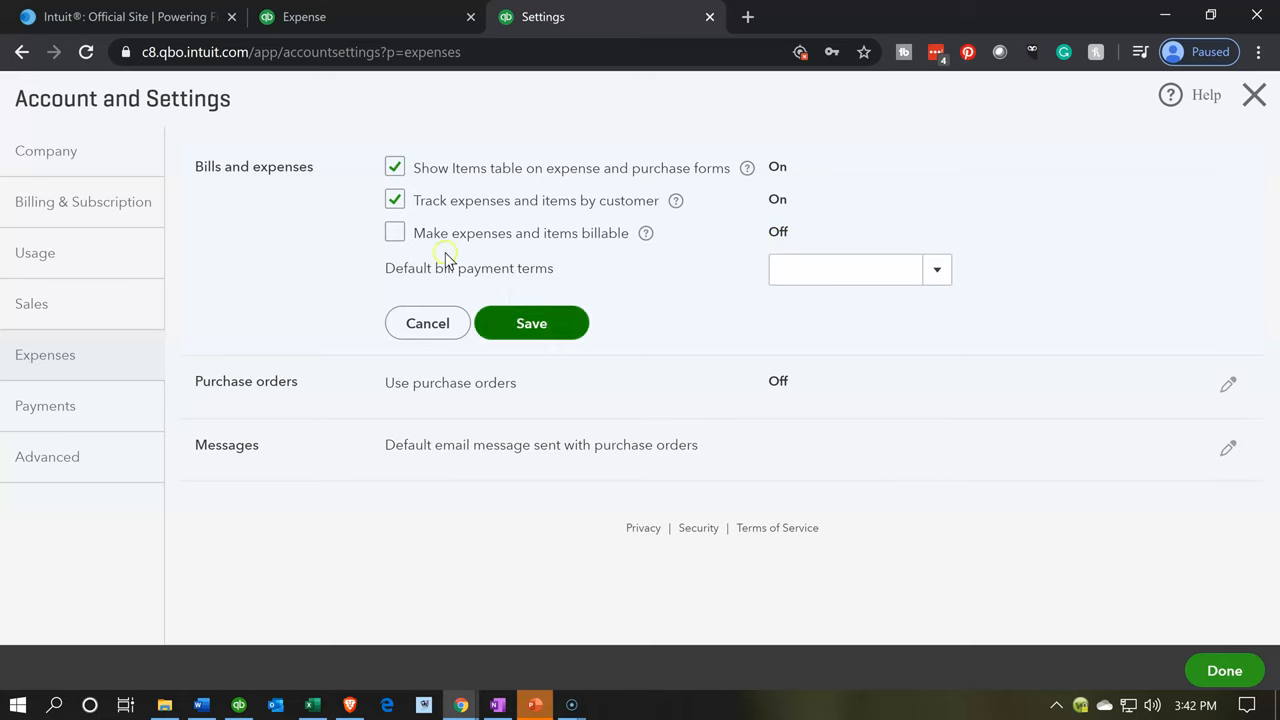
click(394, 232)
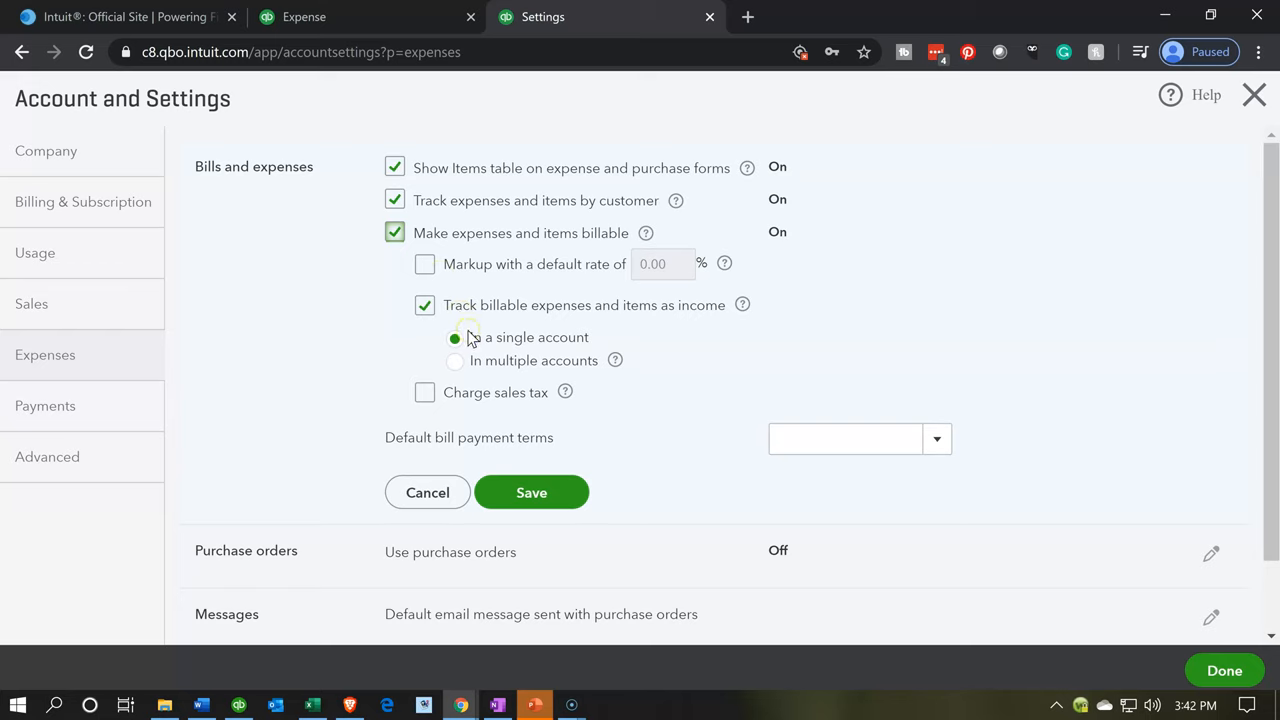
click(454, 336)
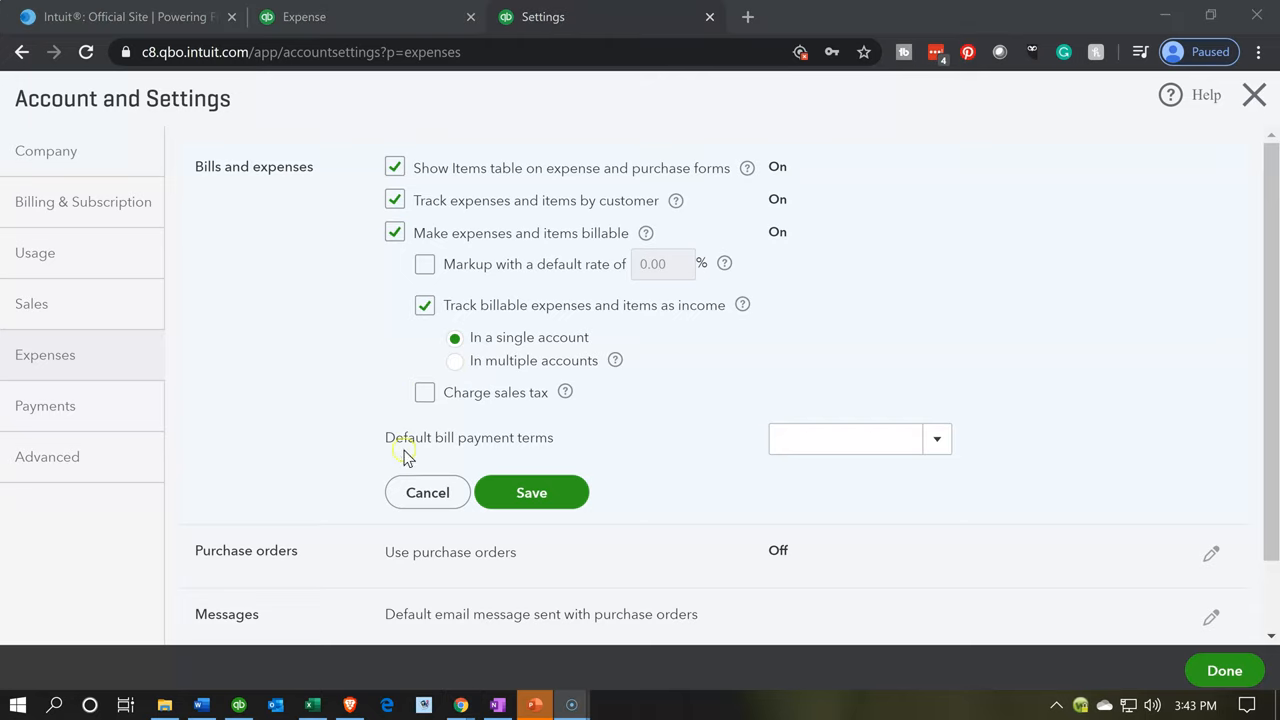
click(532, 492)
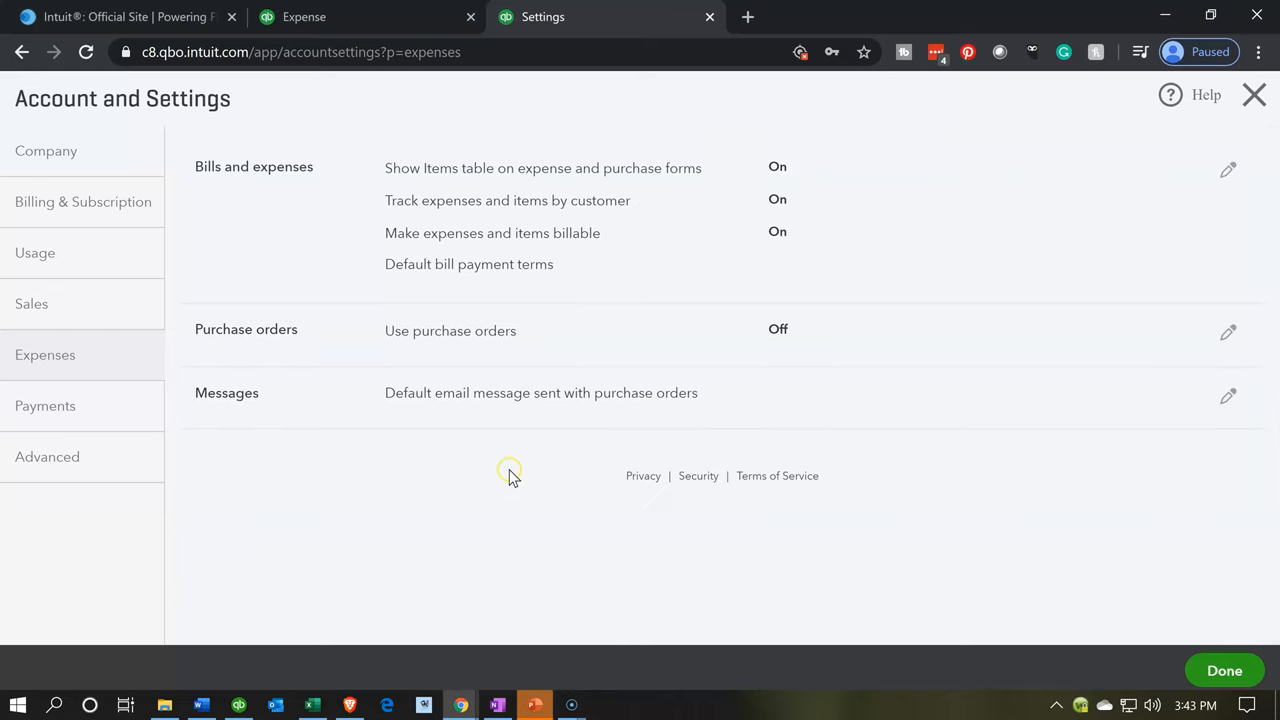
mouse_move(778, 250)
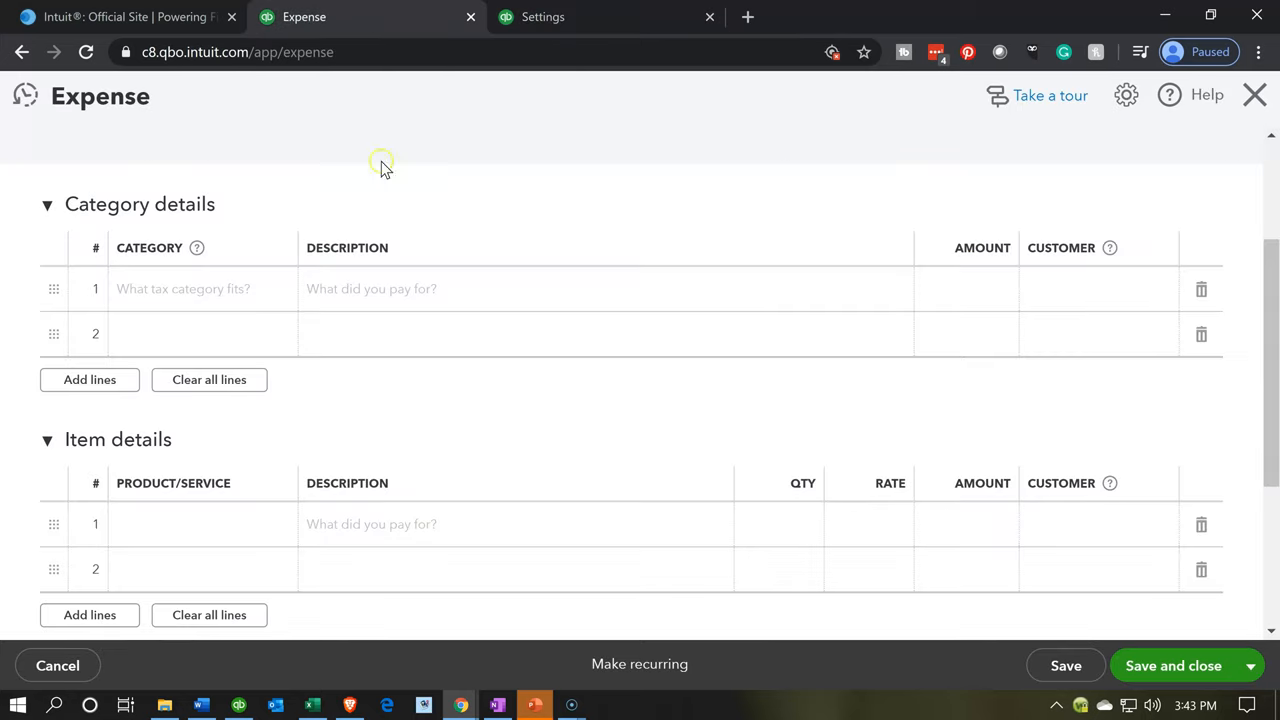
mouse_move(412, 52)
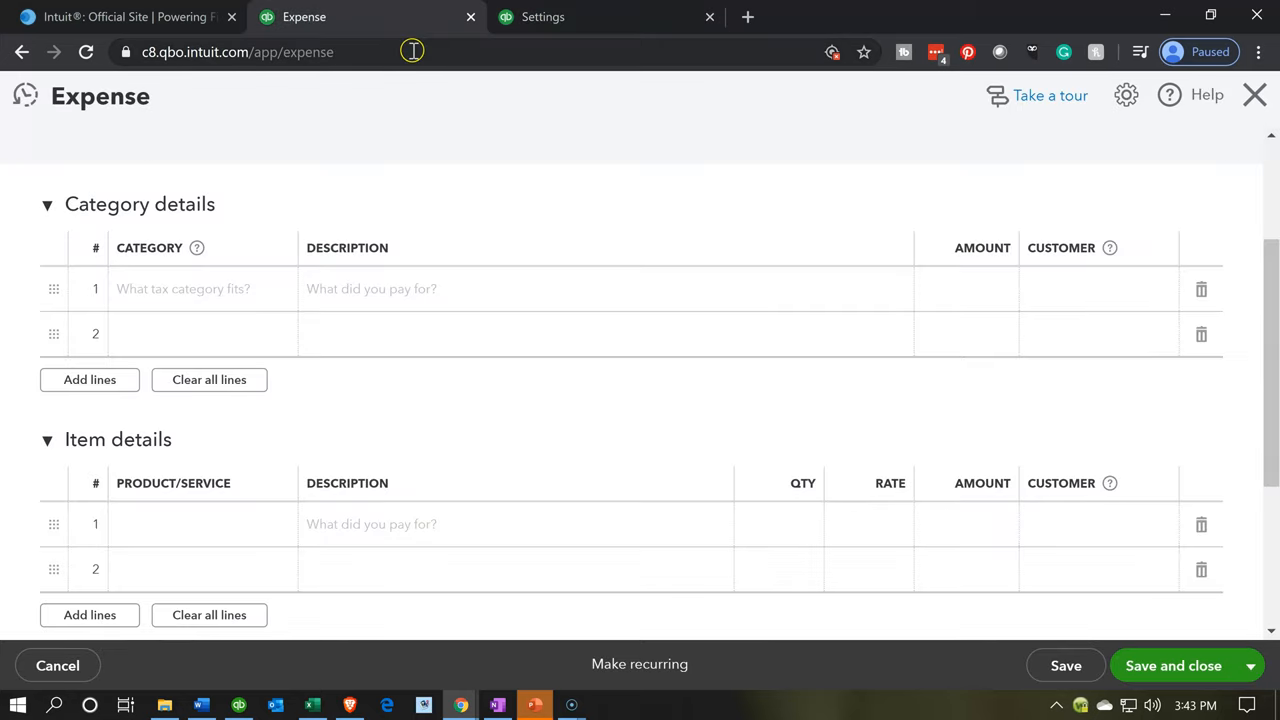
mouse_move(86, 52)
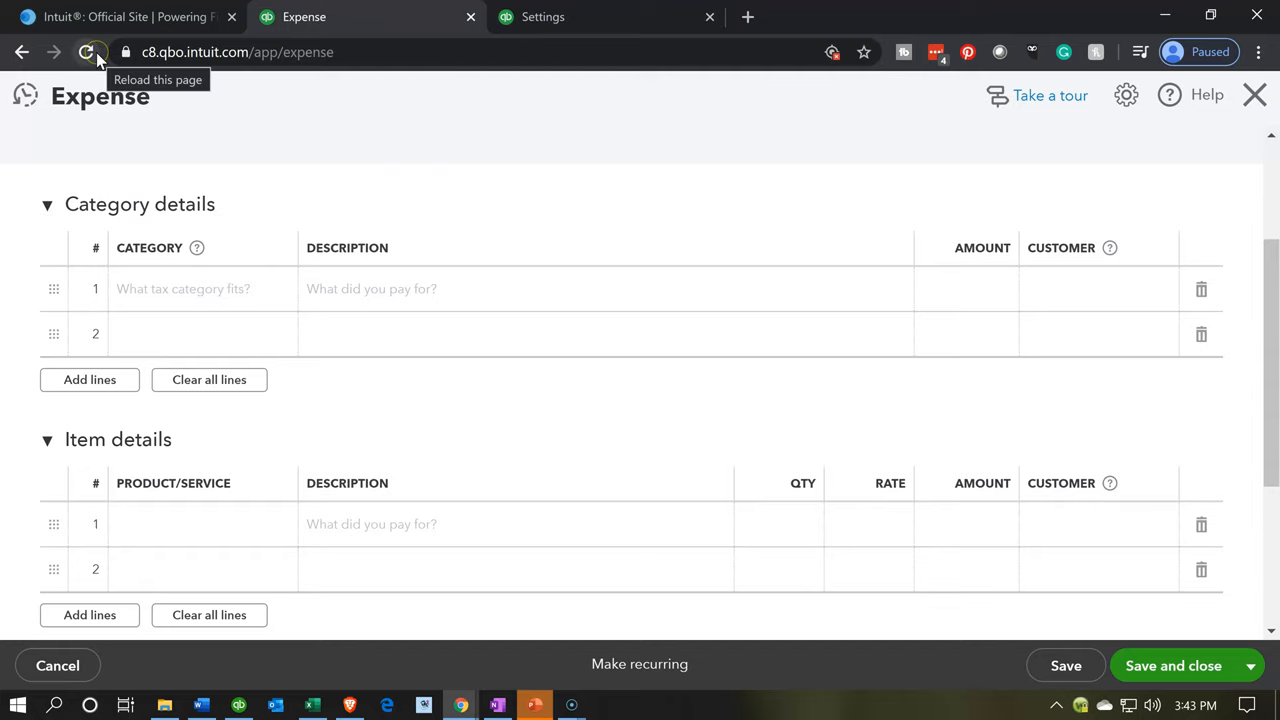
Reload the expense form so the Billable column appears in its details table
click(88, 52)
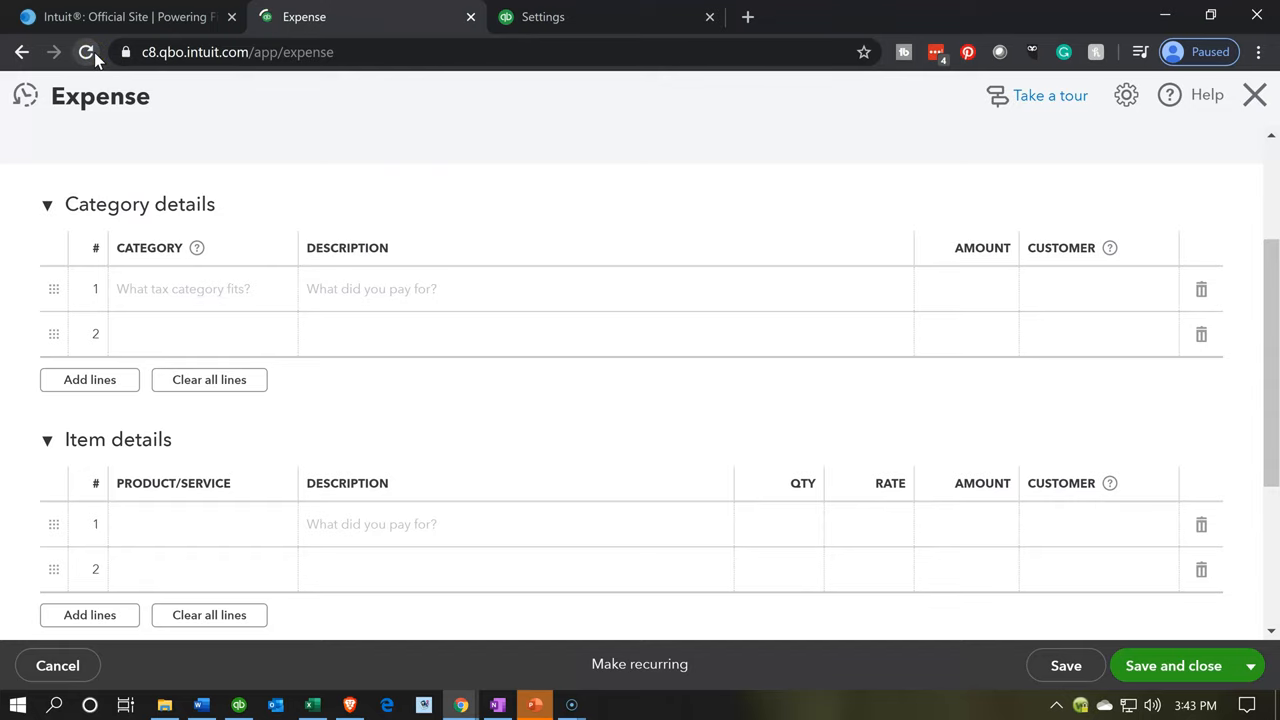
click(86, 52)
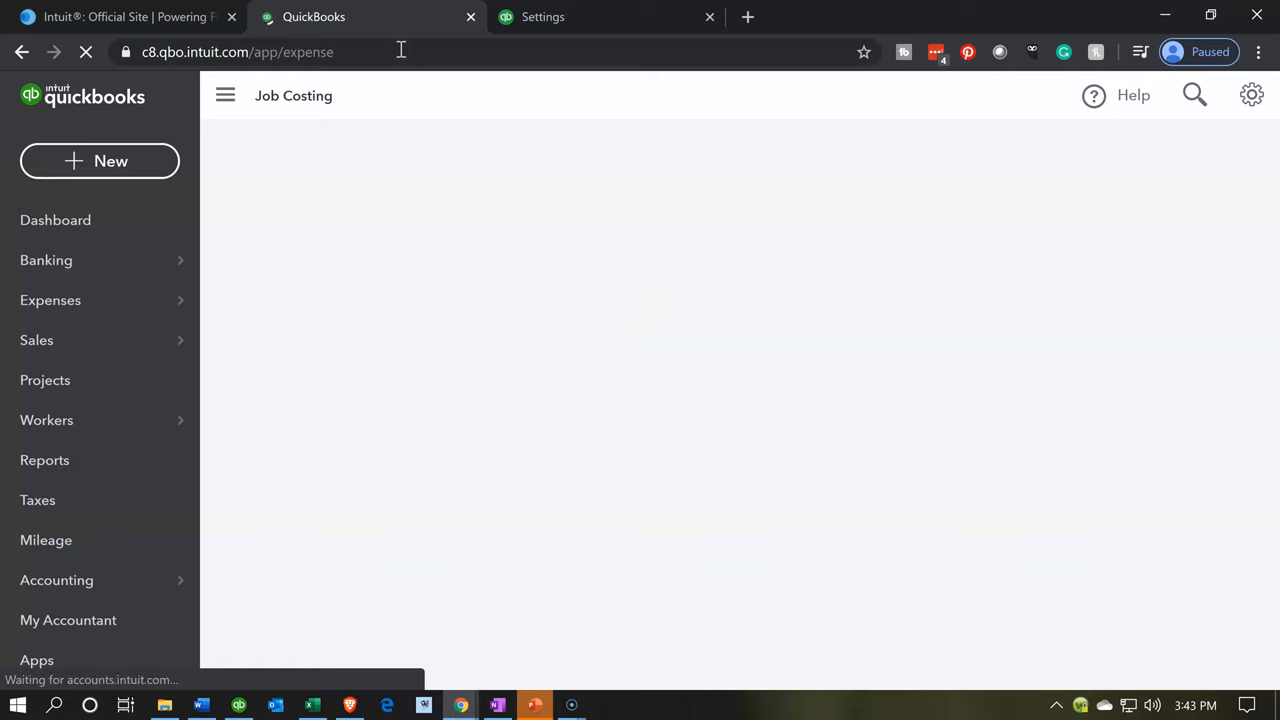
click(238, 52)
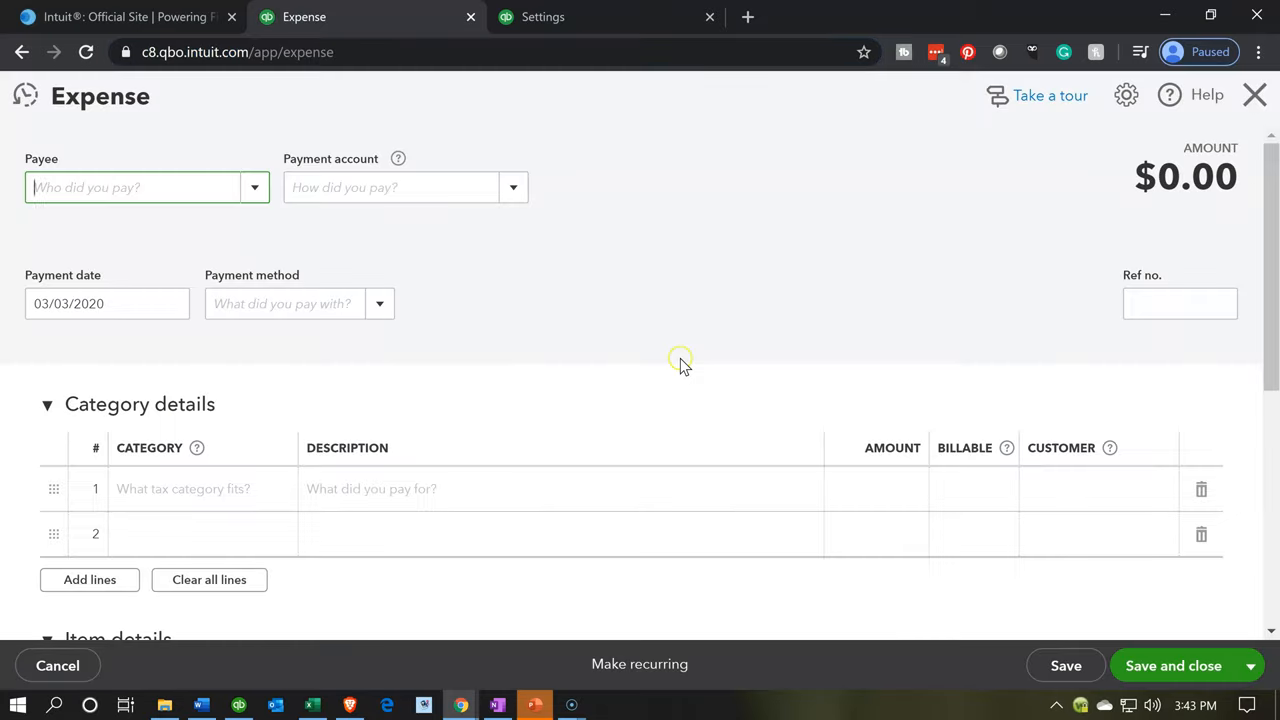
scroll(down, 3)
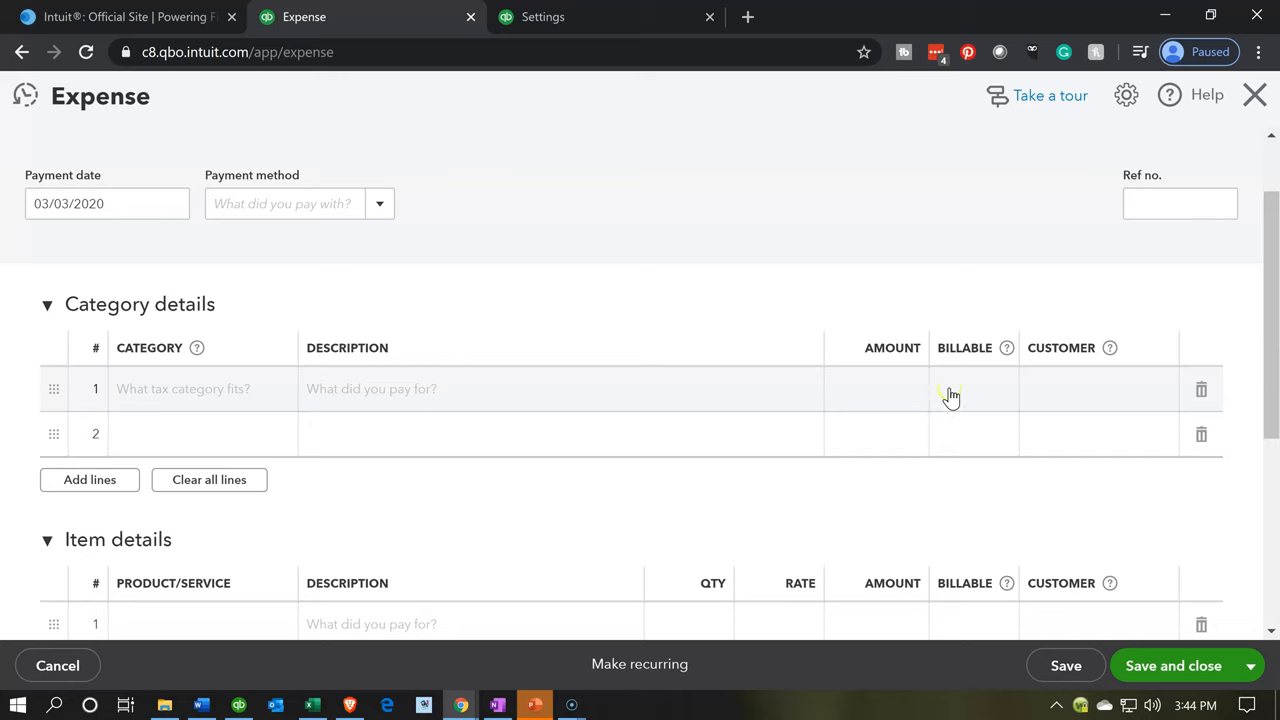
mouse_move(1078, 372)
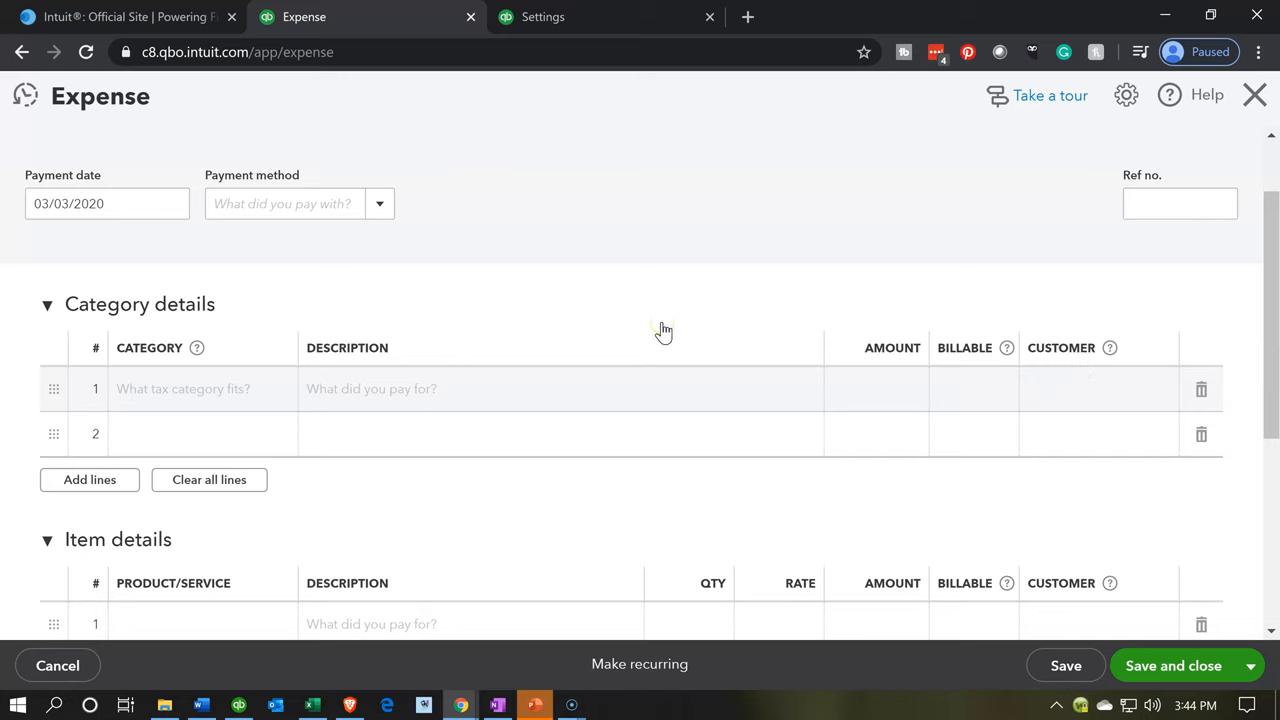
mouse_move(664, 332)
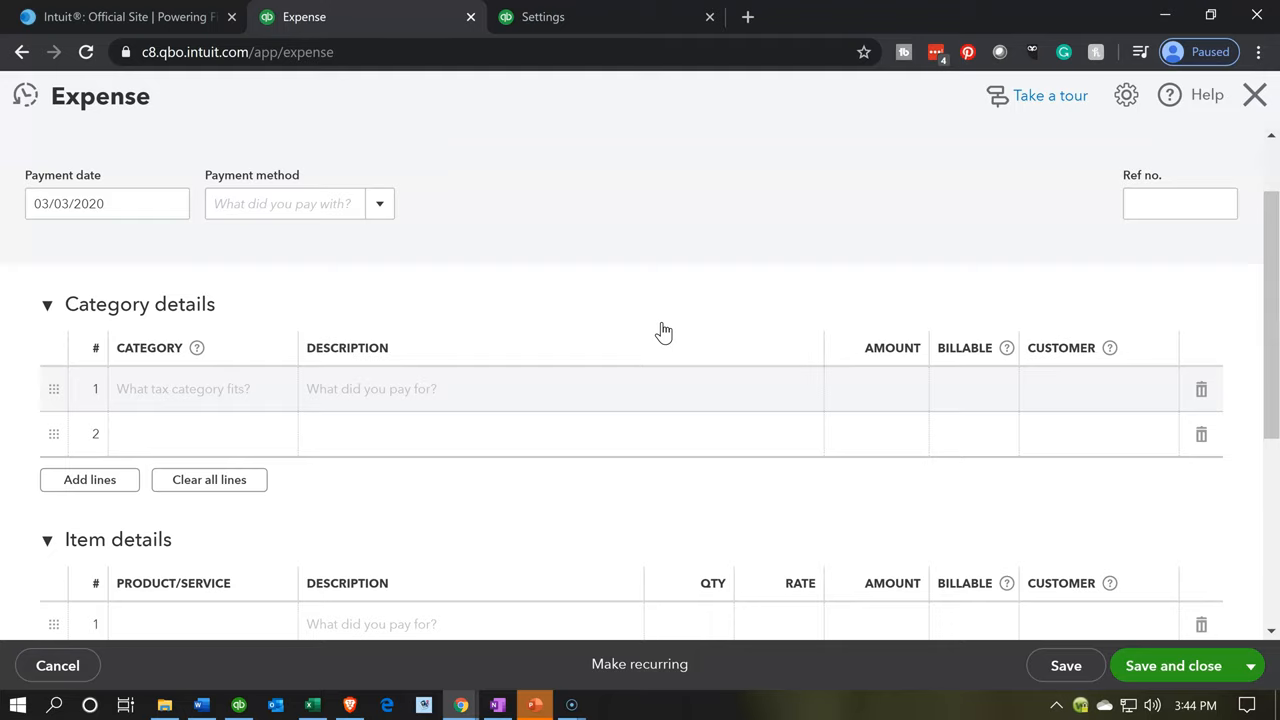